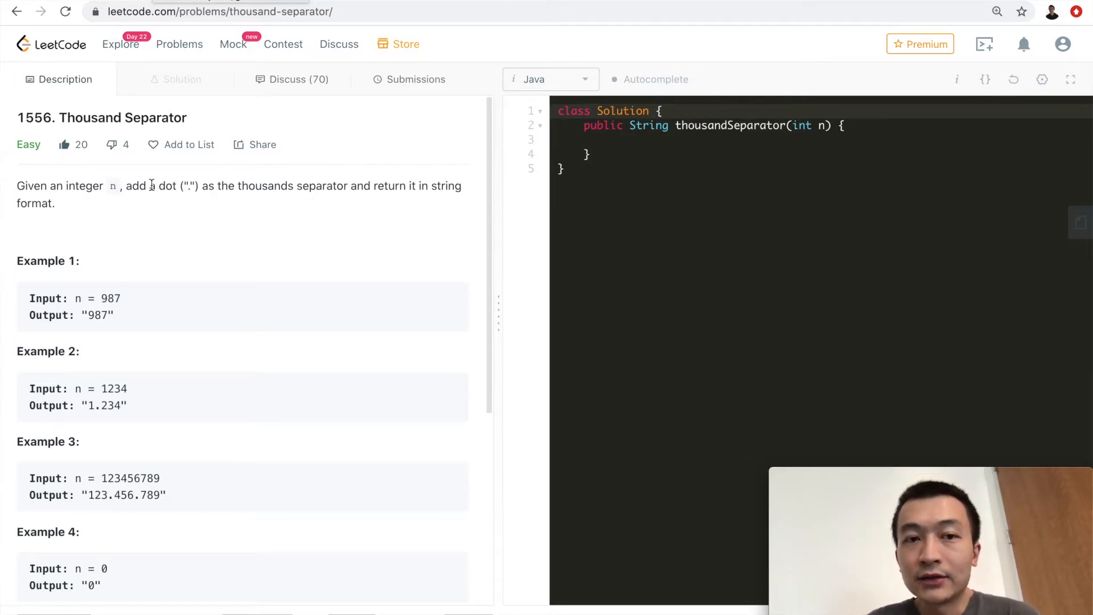
{"action": "mouse_move", "coordinate": [262, 192]}
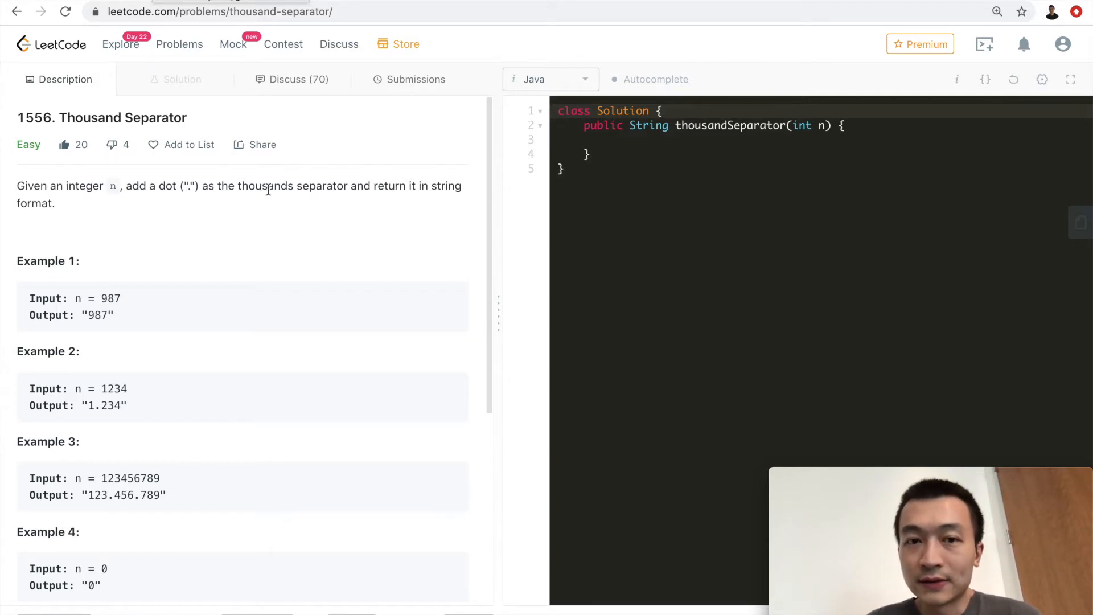
{"action": "mouse_move", "coordinate": [394, 230]}
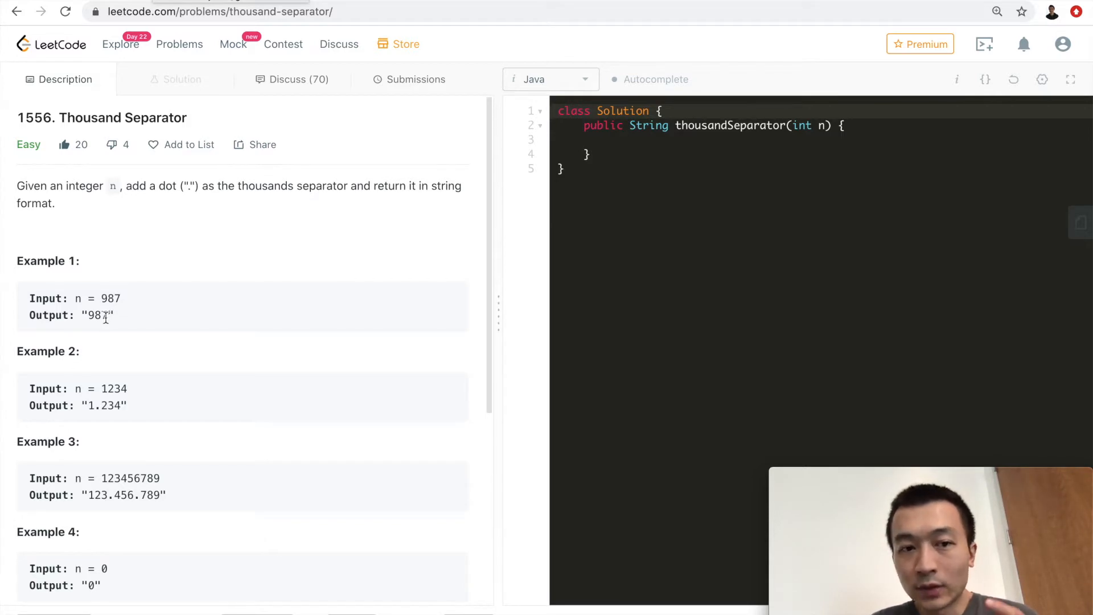
{"action": "mouse_move", "coordinate": [165, 308]}
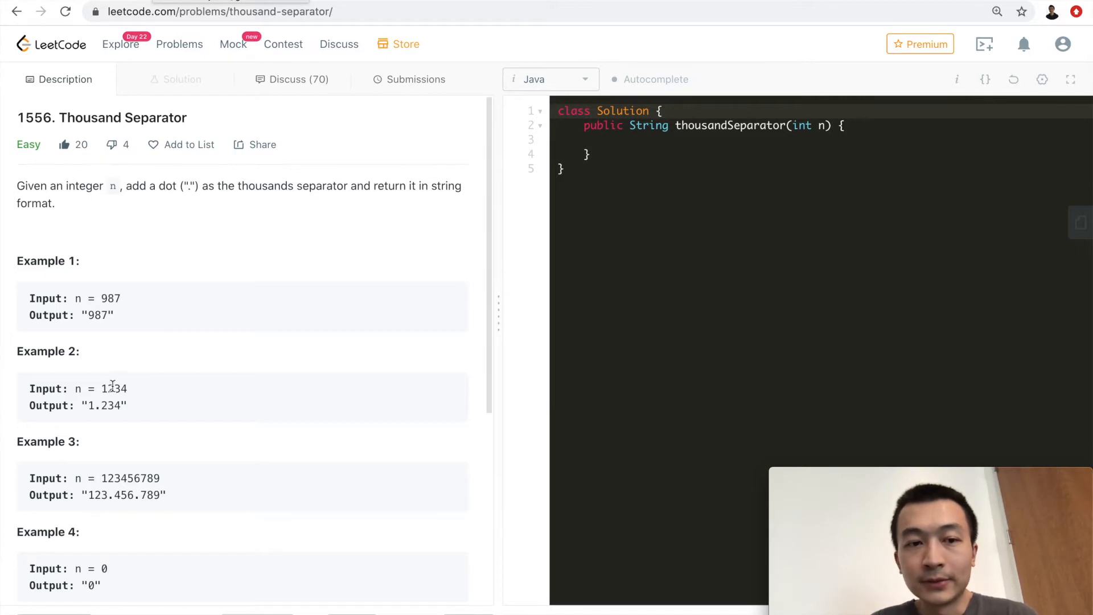
{"action": "mouse_move", "coordinate": [140, 387]}
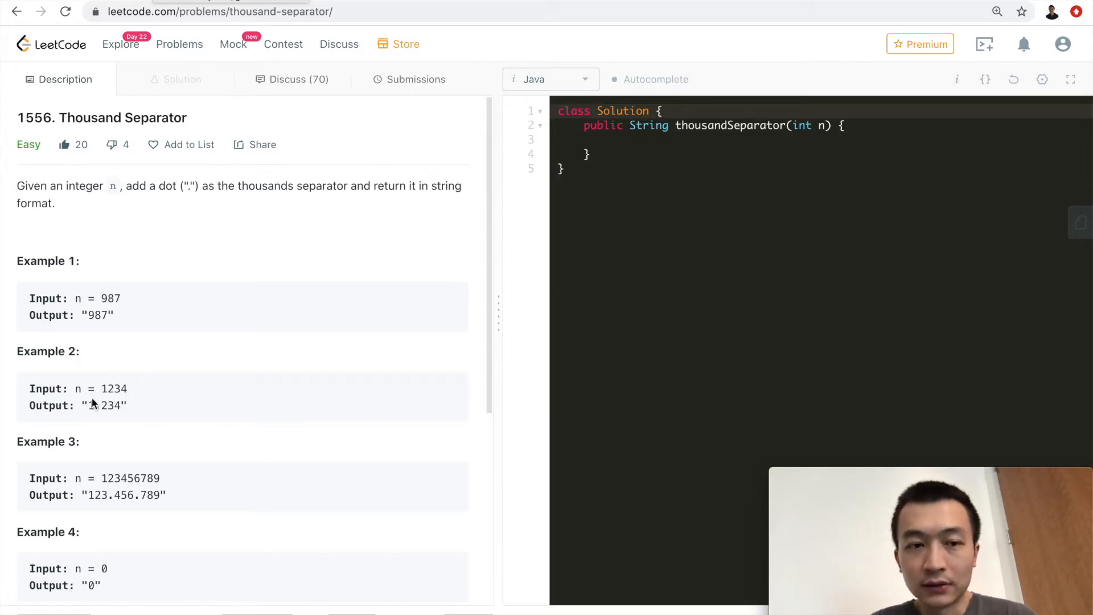
{"action": "mouse_move", "coordinate": [125, 441]}
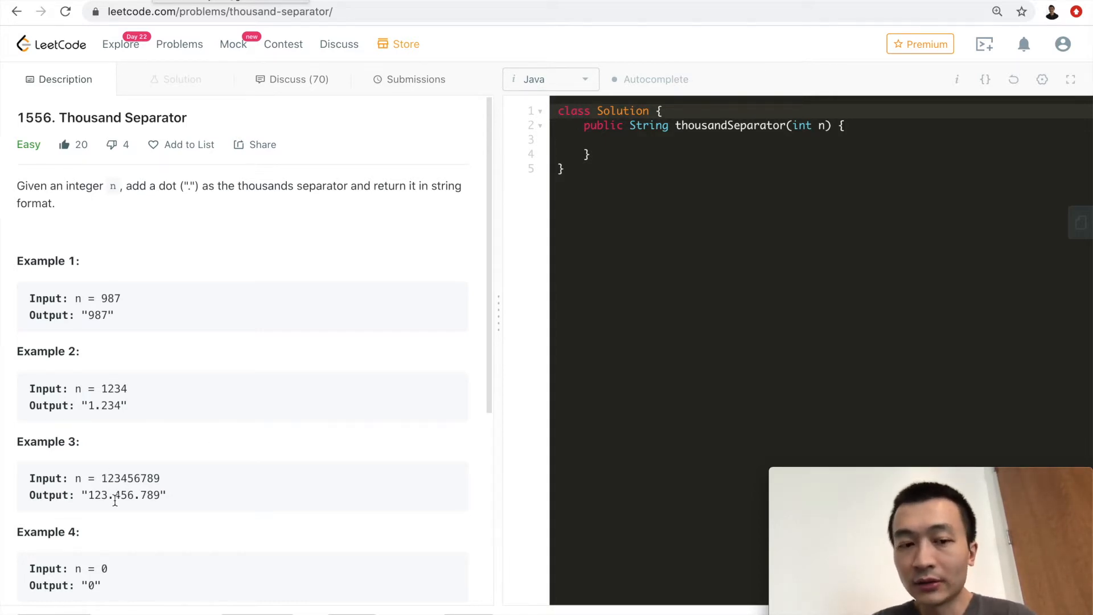
In thousandSeparator, declare String str = Integer.toString(n) and StringBuilder sb = new StringBuilder().
{"action": "scroll", "scroll_direction": "down", "scroll_amount": 3}
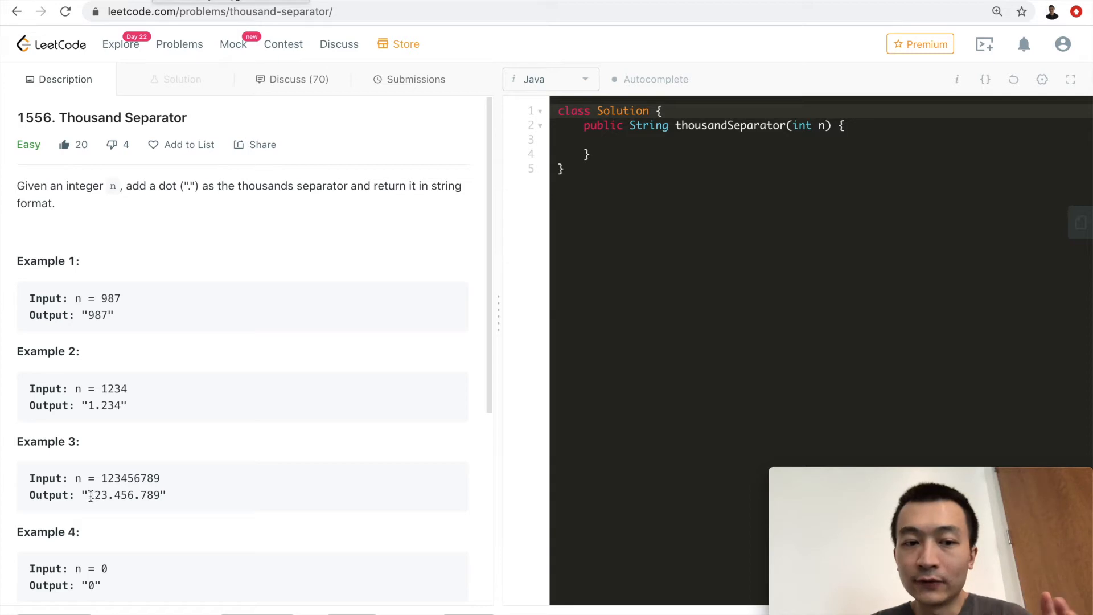
{"action": "mouse_move", "coordinate": [177, 500]}
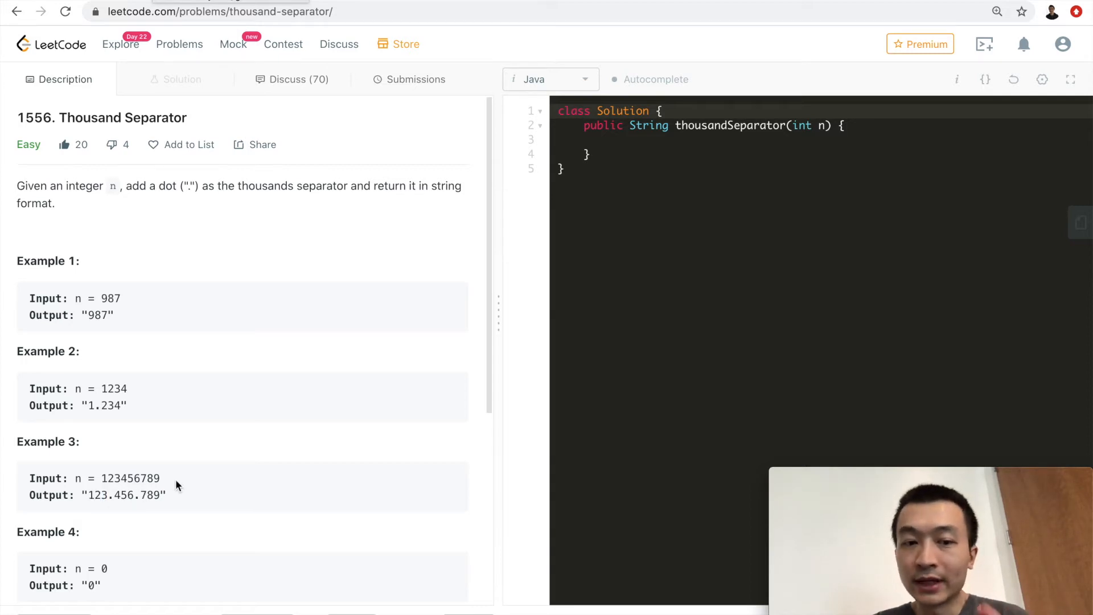
{"action": "mouse_move", "coordinate": [237, 440]}
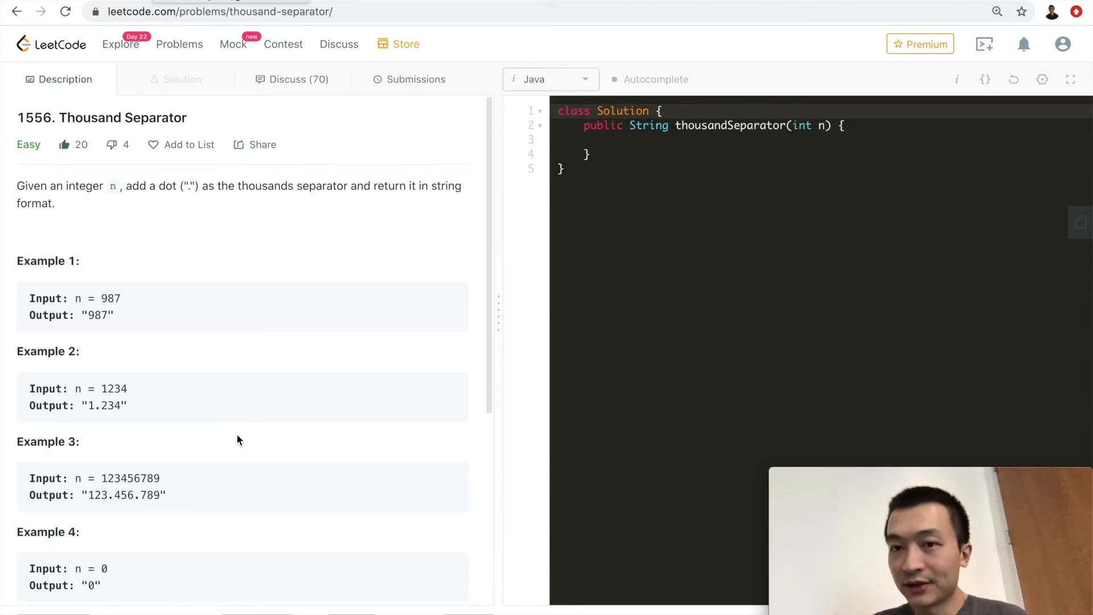
{"action": "mouse_move", "coordinate": [389, 301]}
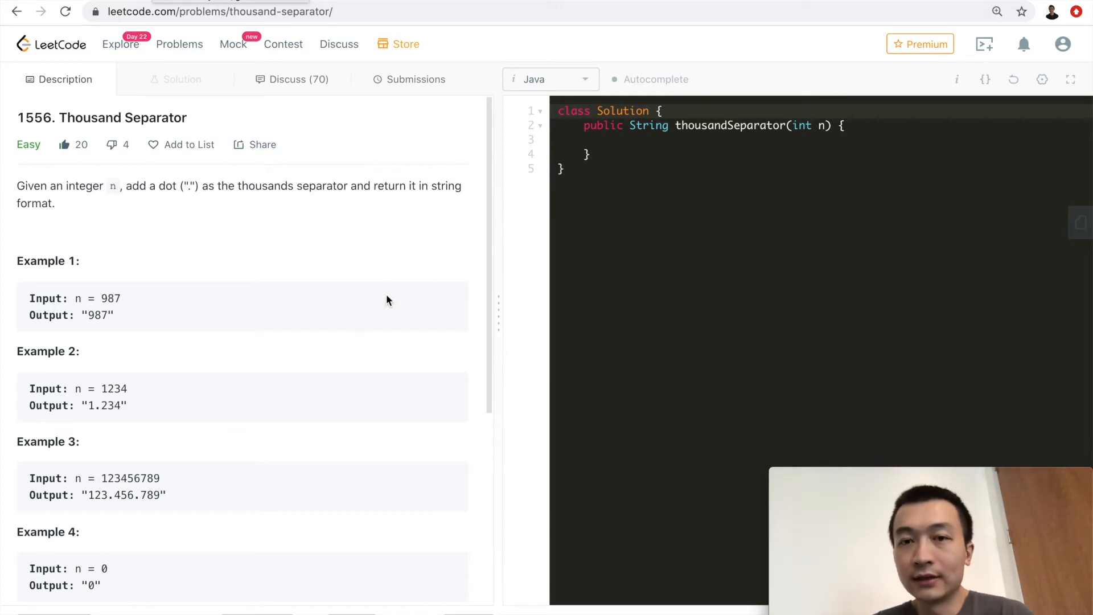
{"action": "left_click", "coordinate": [741, 128]}
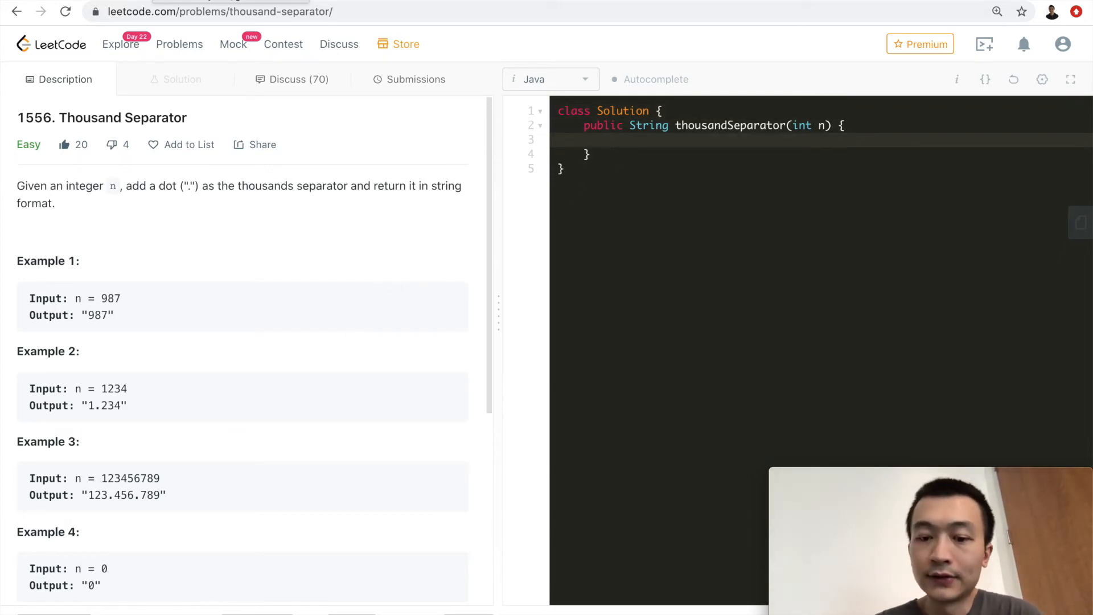
{"action": "type", "text": "S"}
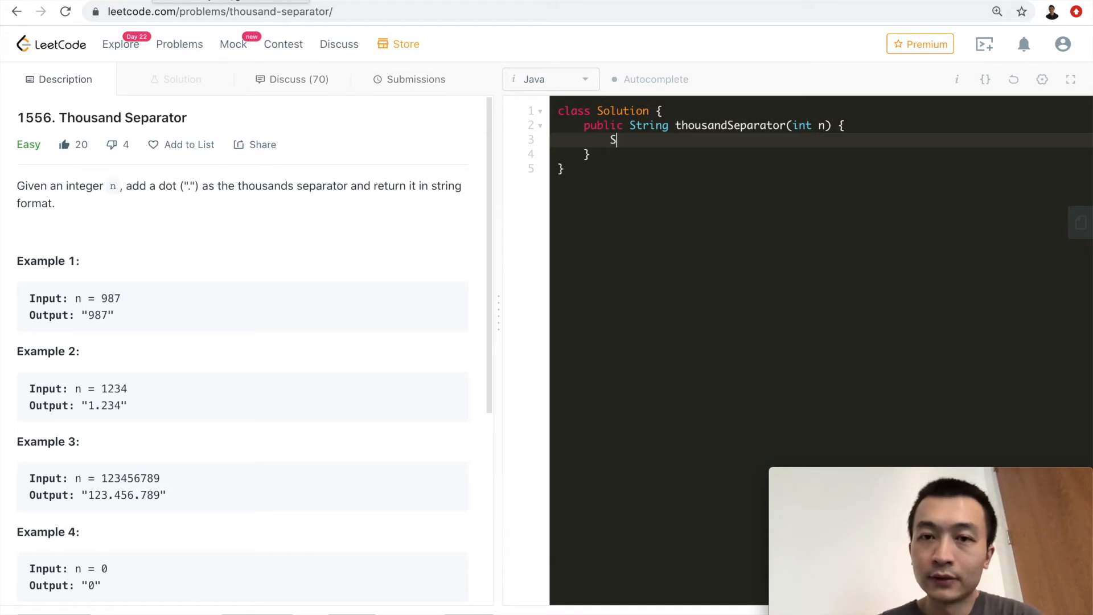
{"action": "type", "text": "tring s"}
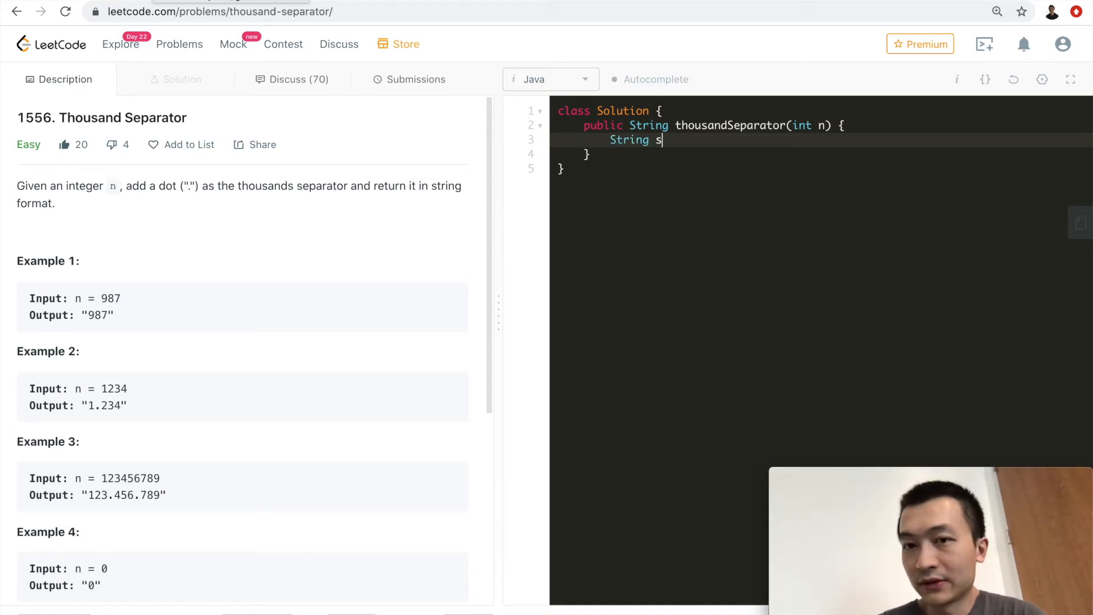
{"action": "type", "text": "tr = new"}
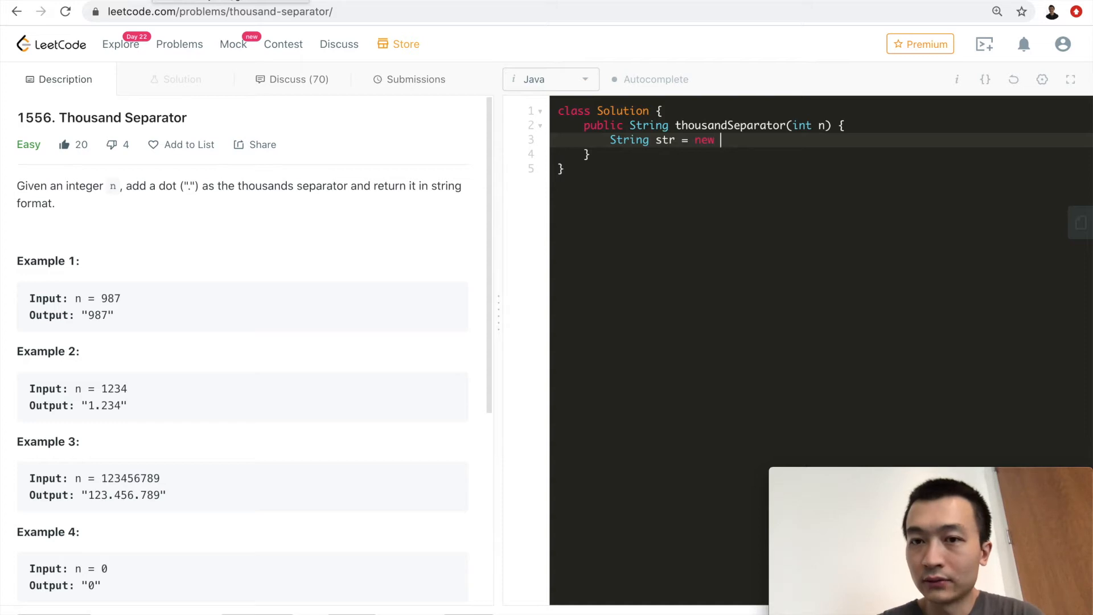
{"action": "type", "text": "String"}
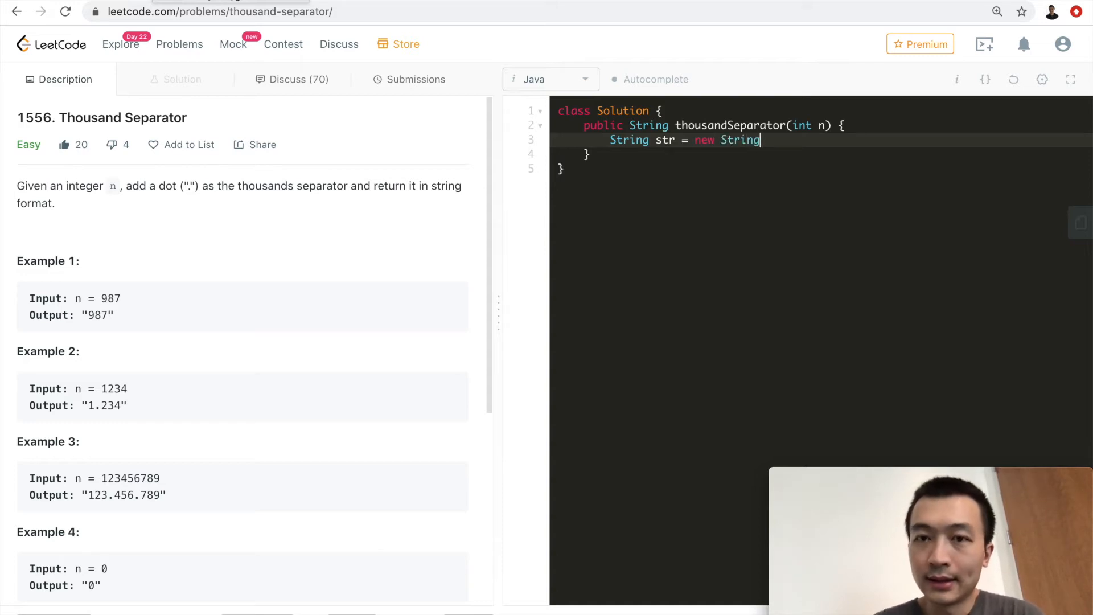
{"action": "type", "text": "Integer."}
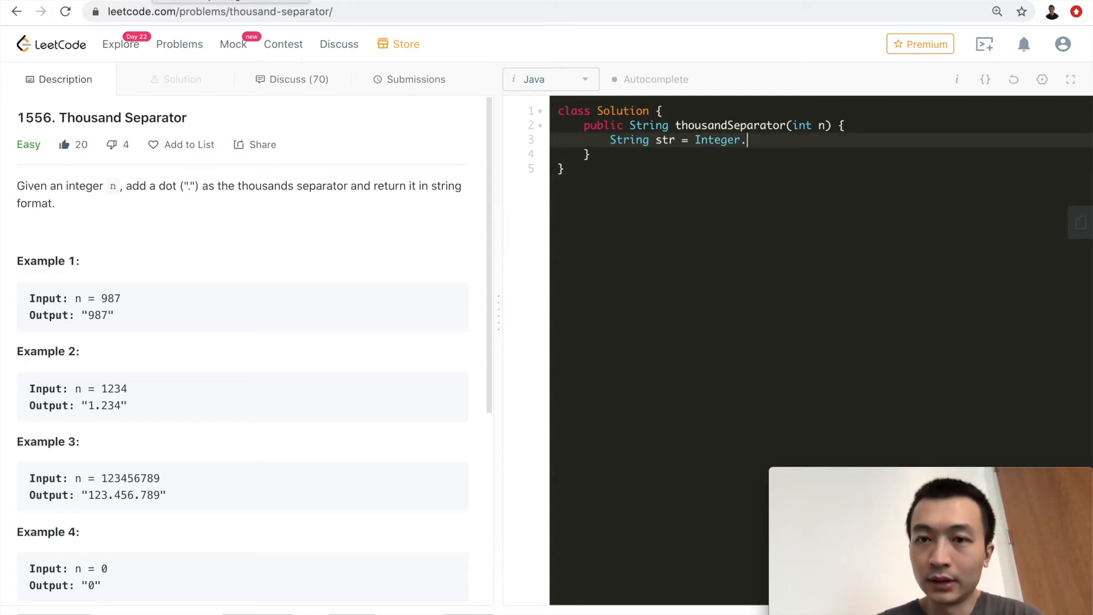
{"action": "type", "text": "toString()"}
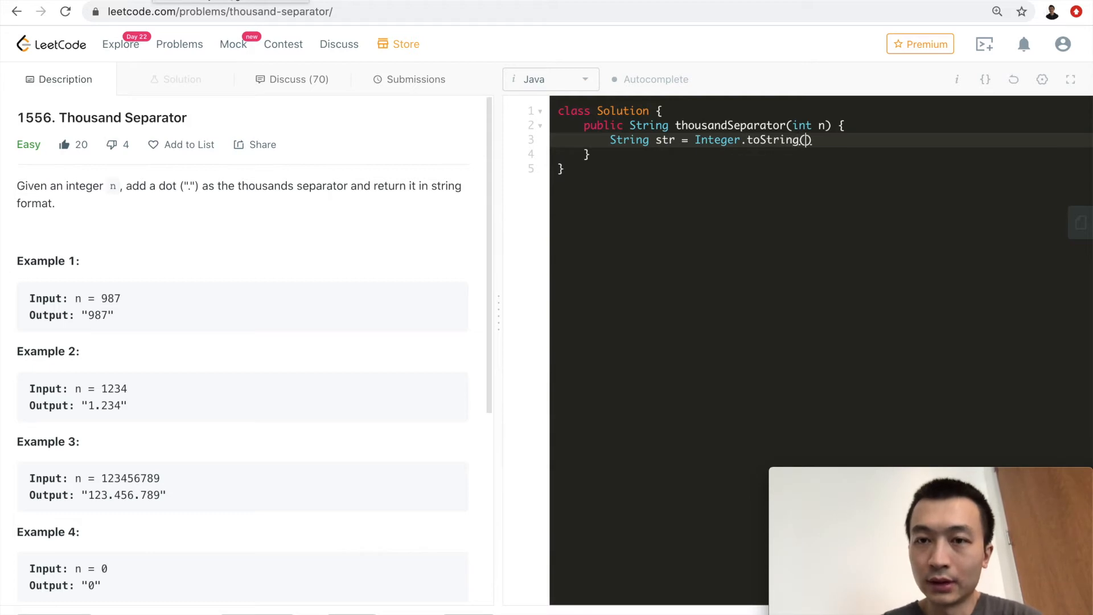
{"action": "type", "text": "n);"}
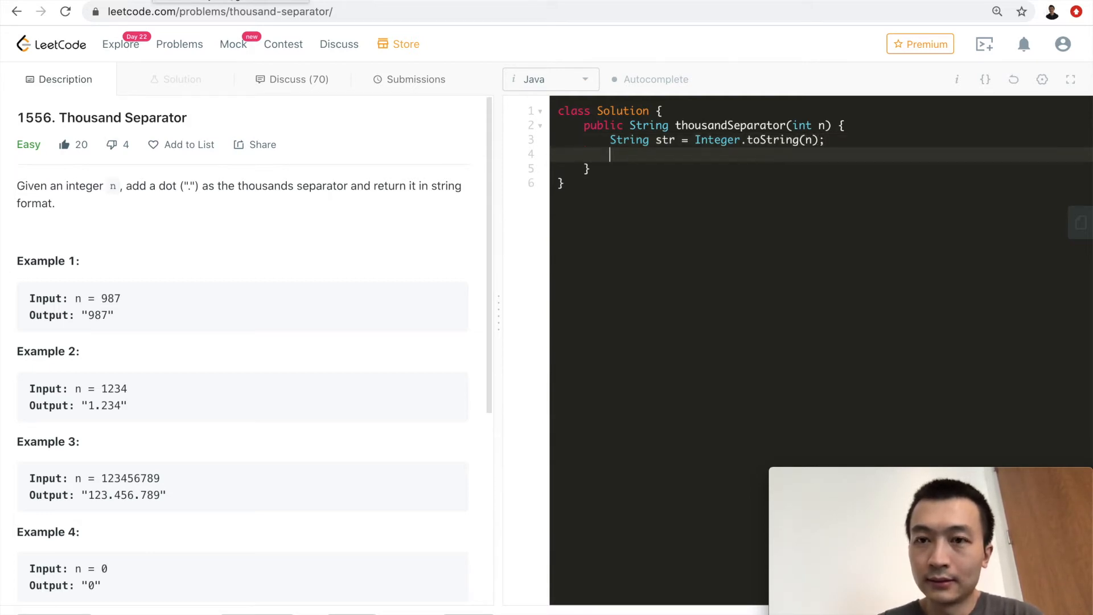
{"action": "type", "text": "StringBuilder s"}
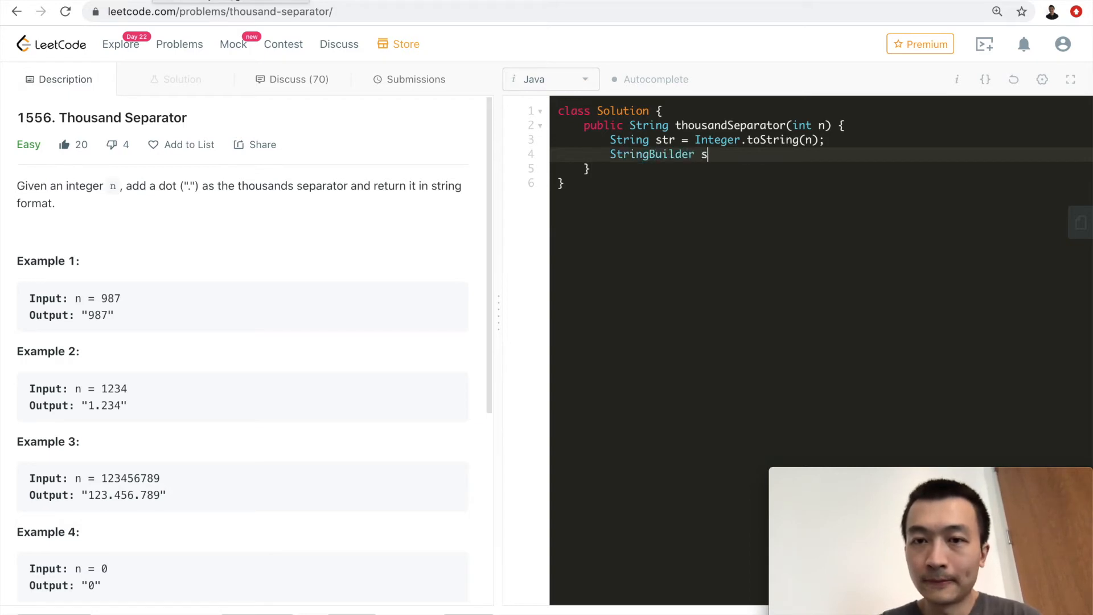
{"action": "type", "text": "b = new String"}
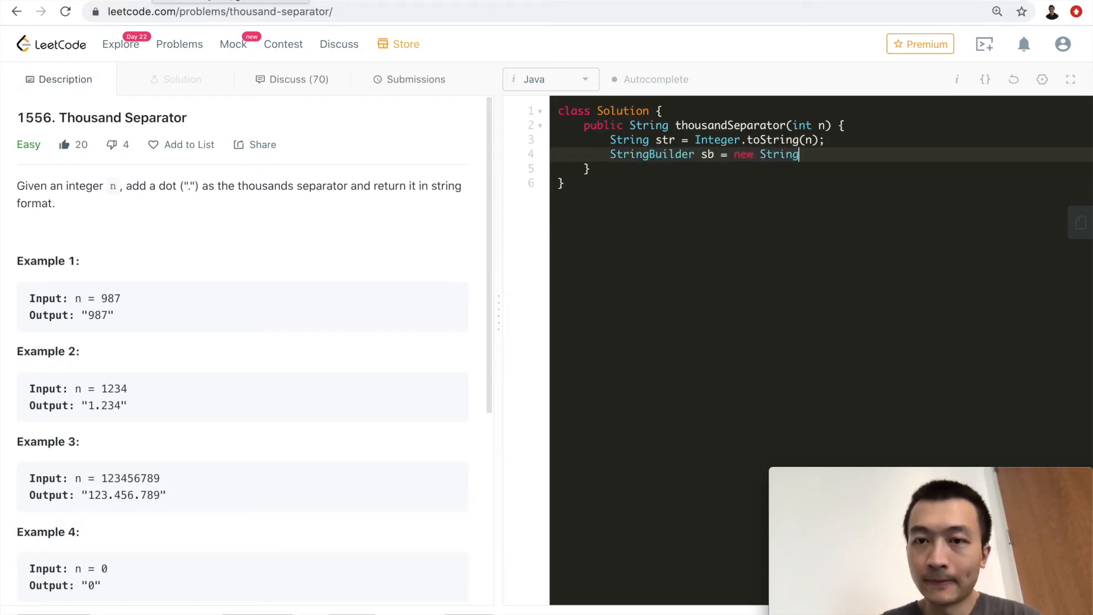
{"action": "type", "text": "Builder();"}
{"action": "type", "text": "for ("}
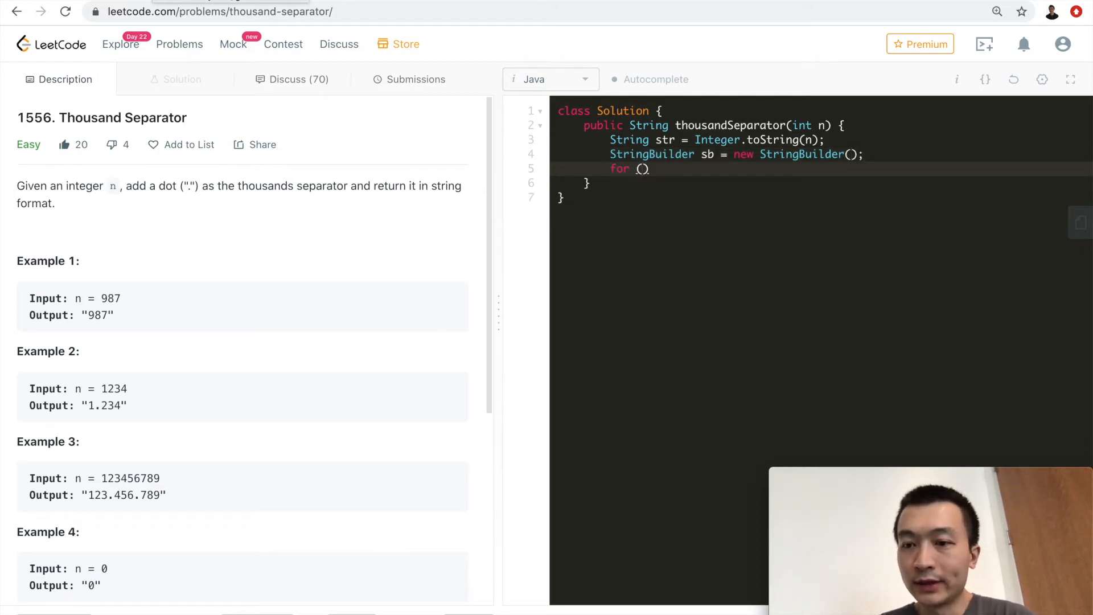
Write the for loop header running i down from str.length()-1 with counter j from 0.
{"action": "type", "text": "int i ="}
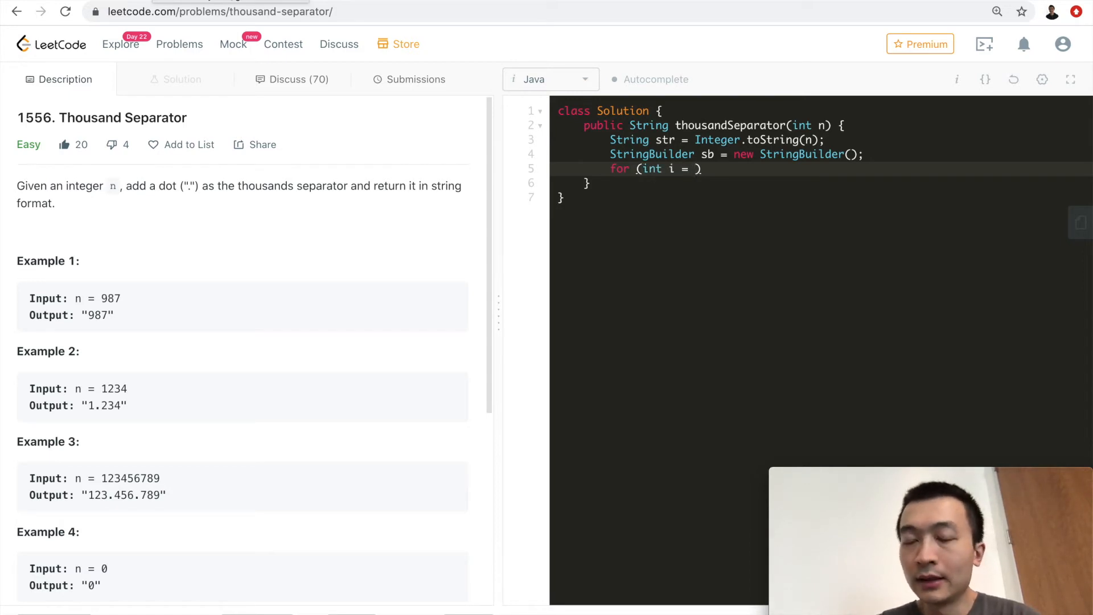
{"action": "type", "text": "str.length("}
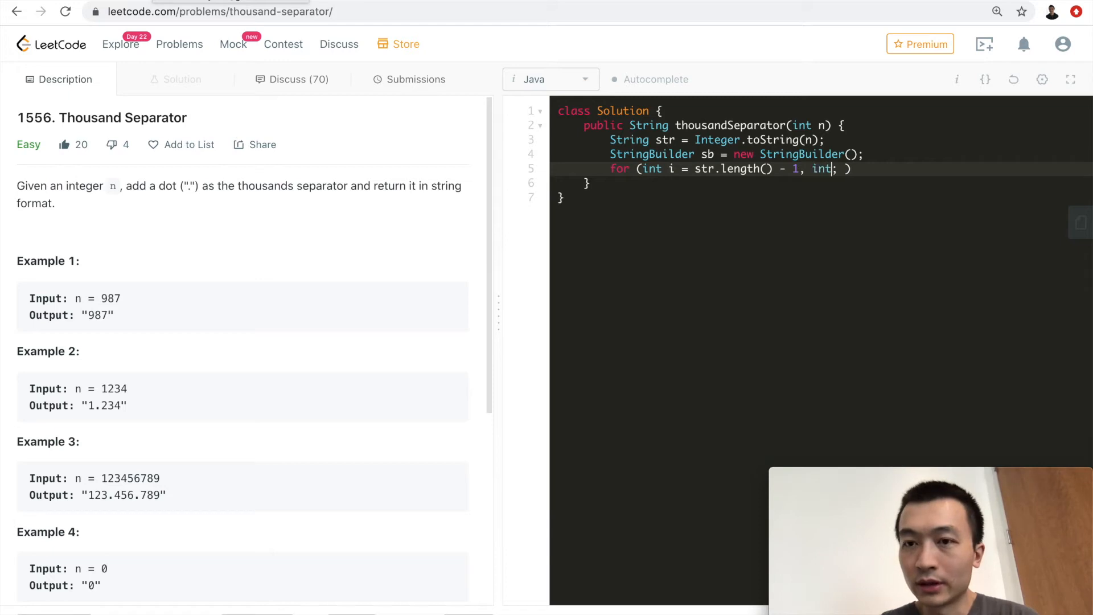
{"action": "type", "text": "j = 0"}
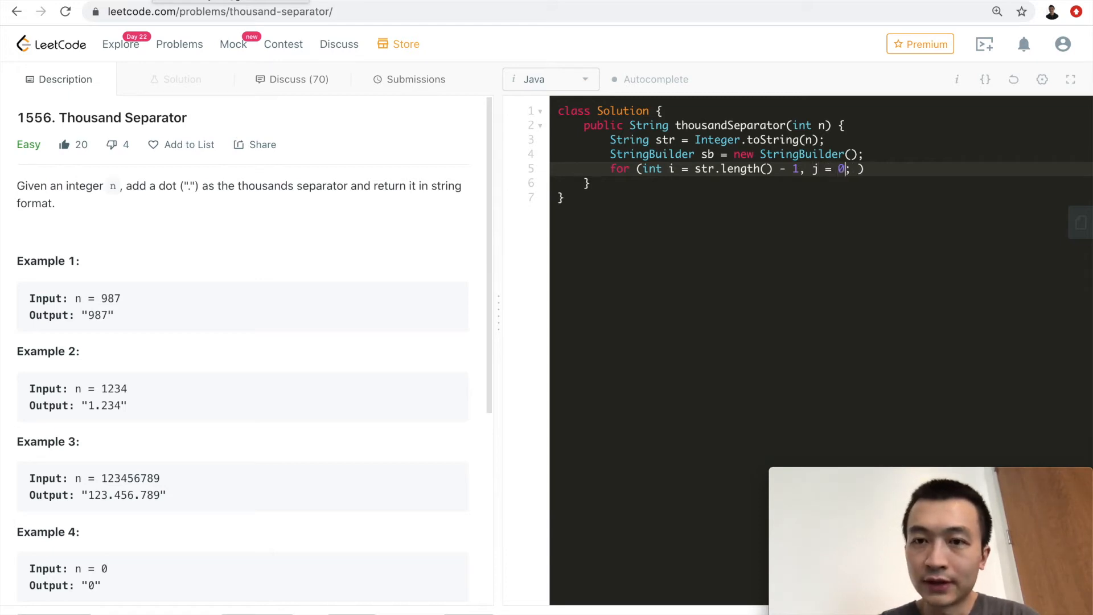
{"action": "type", "text": "1;"}
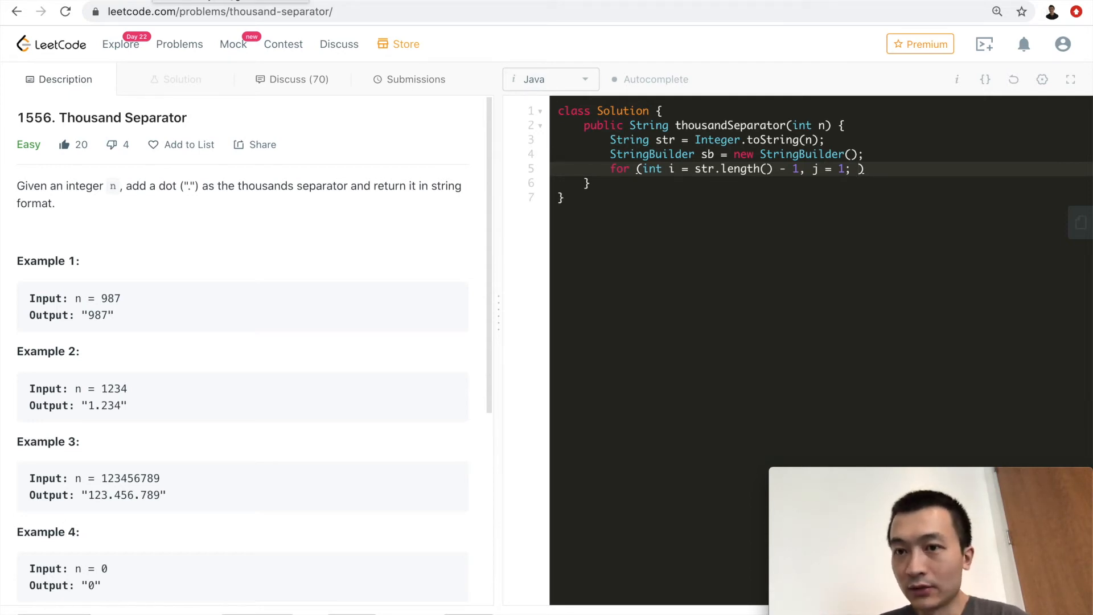
{"action": "type", "text": "i >= 0; j"}
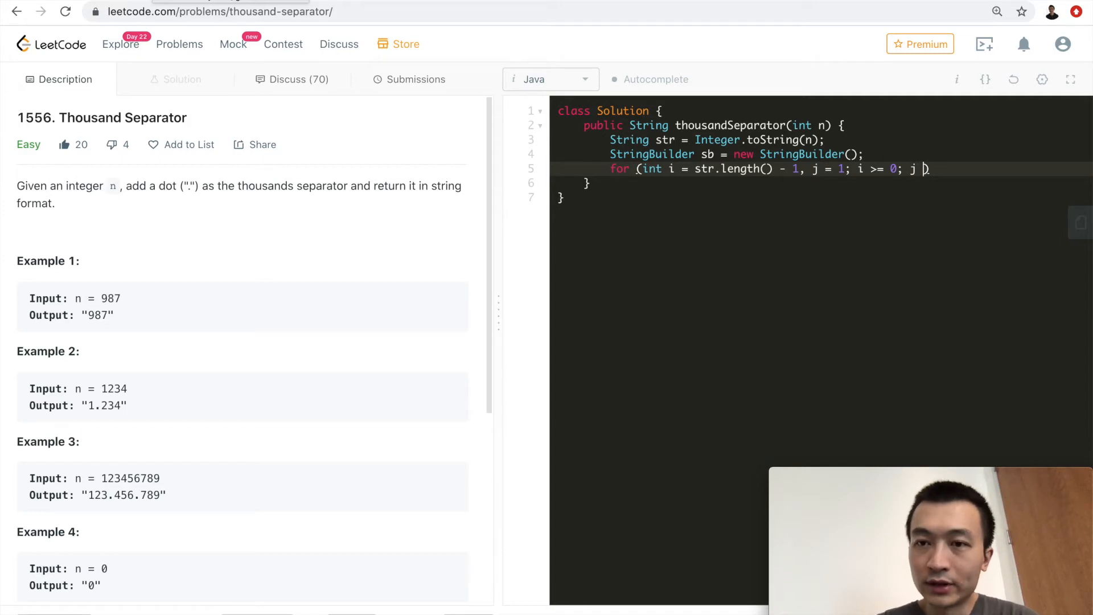
{"action": "type", "text": "-"}
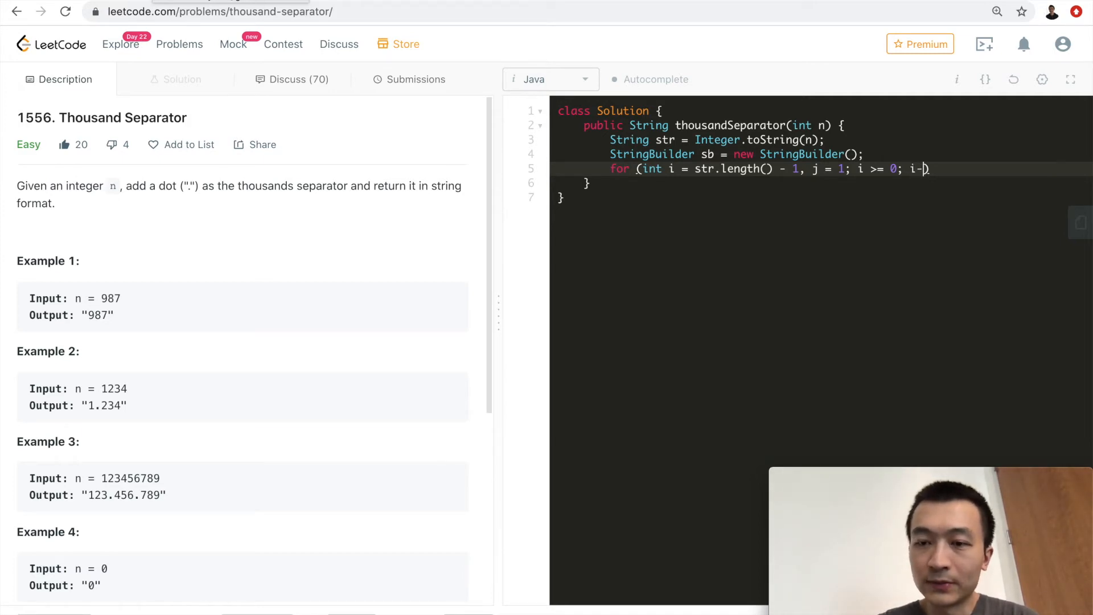
{"action": "type", "text": "-, j"}
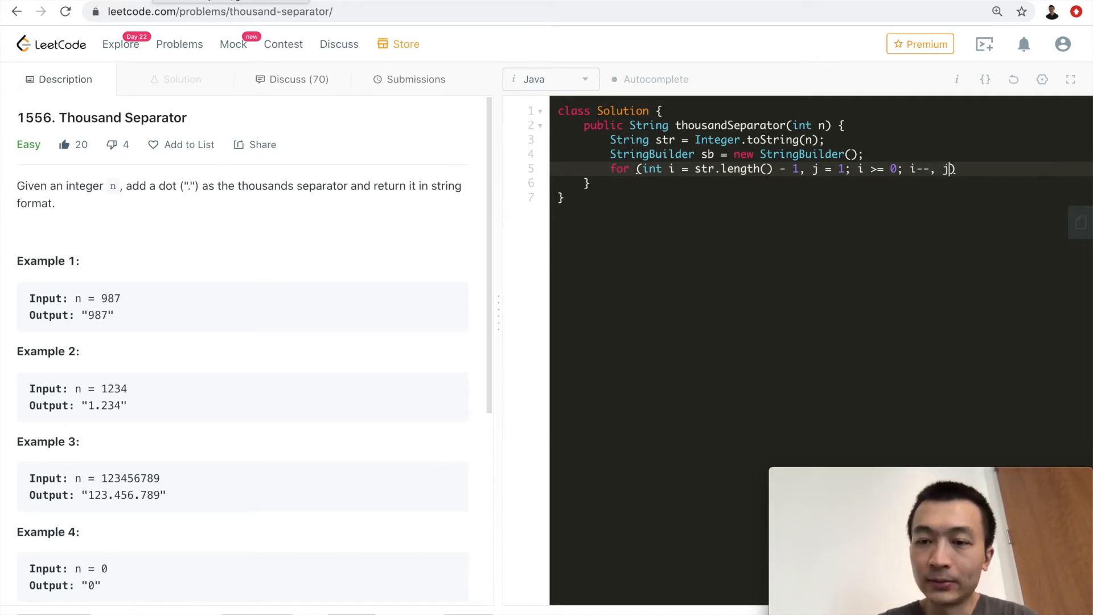
{"action": "type", "text": "++) {"}
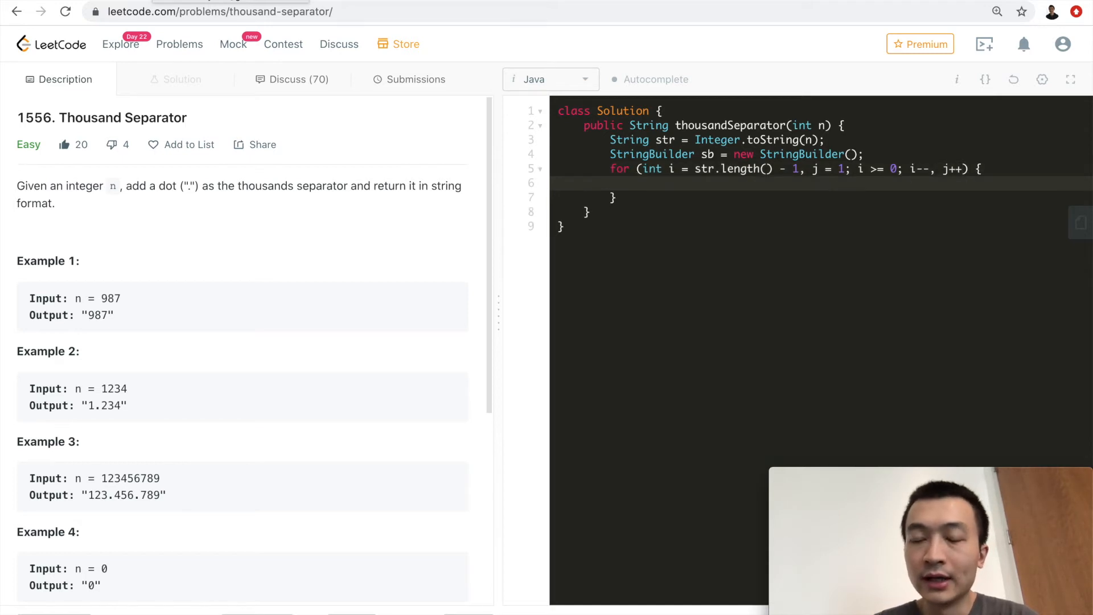
In the loop body, append str.charAt(i), increment j, and append a dot when j % 3 == 0.
{"action": "type", "text": "sb"}
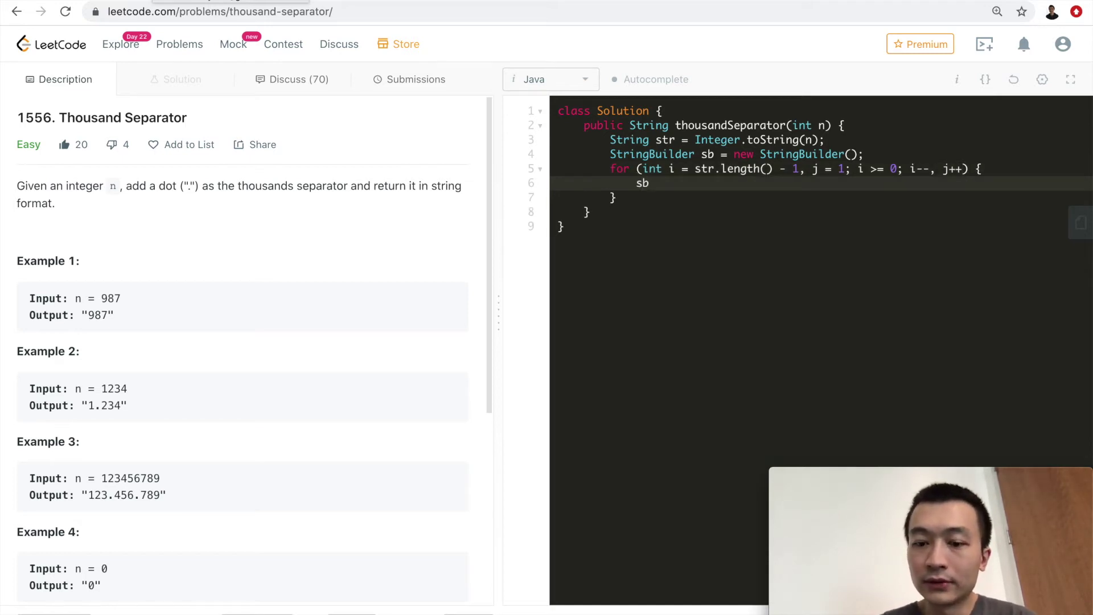
{"action": "type", "text": ".append()"}
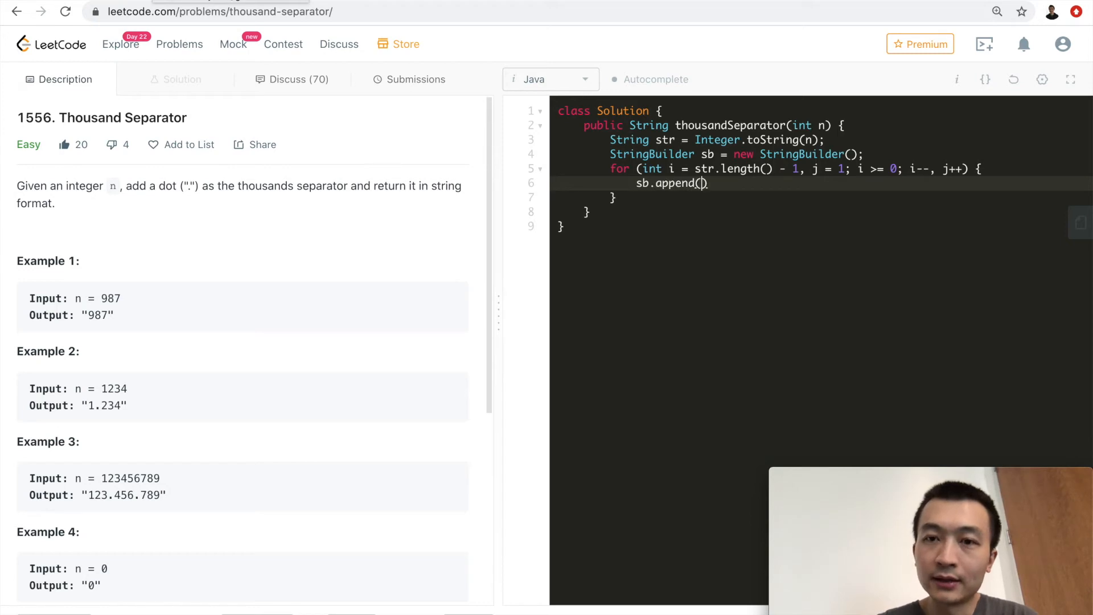
{"action": "type", "text": "s;"}
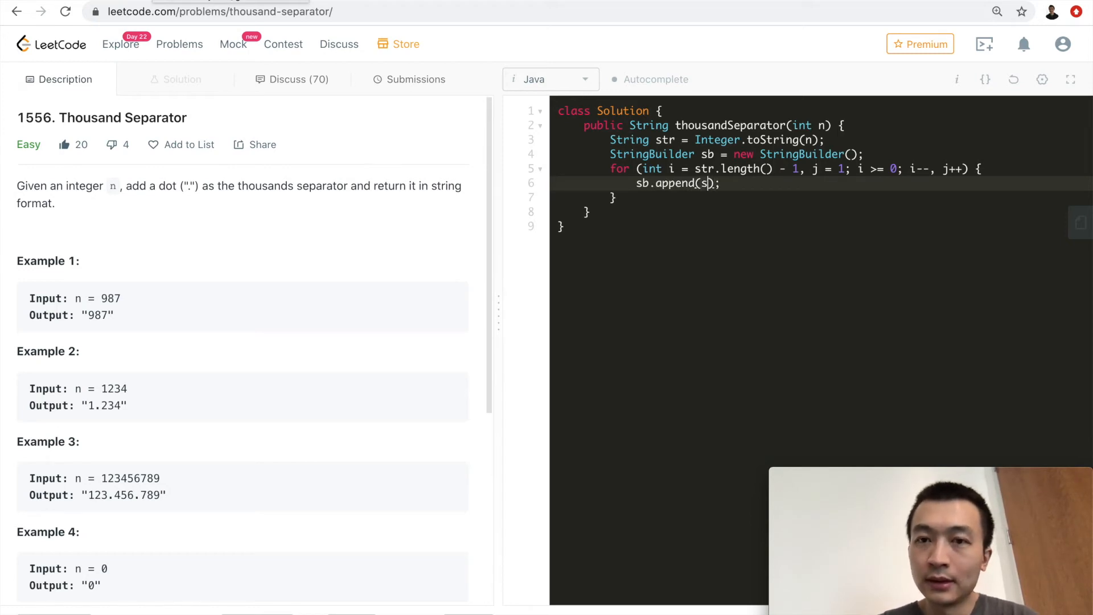
{"action": "type", "text": "tr.charAt"}
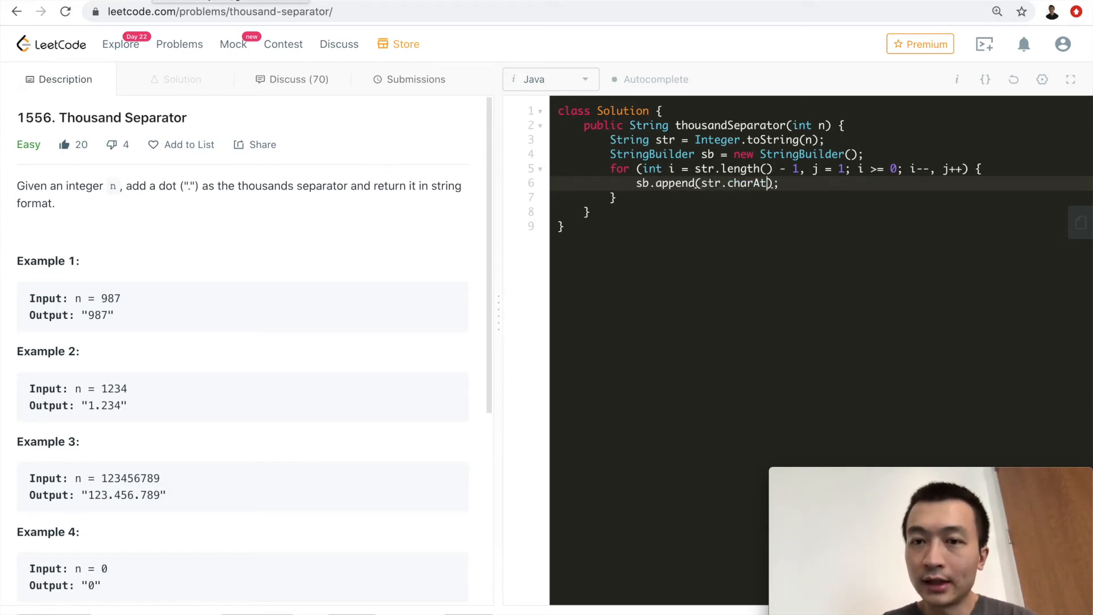
{"action": "type", "text": "i)"}
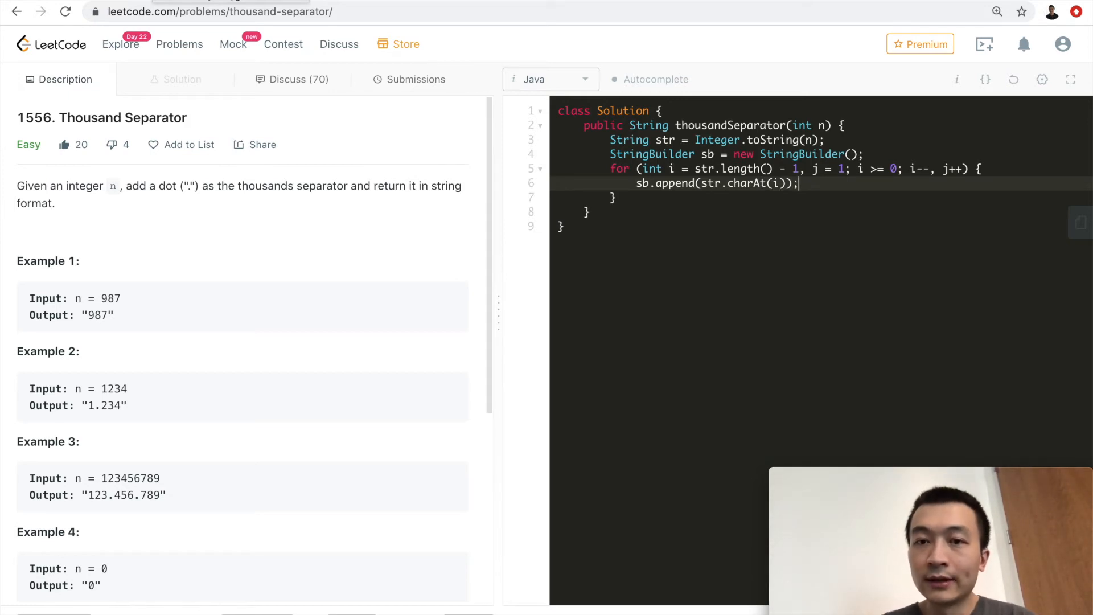
{"action": "type", "text": "j++;"}
{"action": "type", "text": "if (j % 3 ==0"}
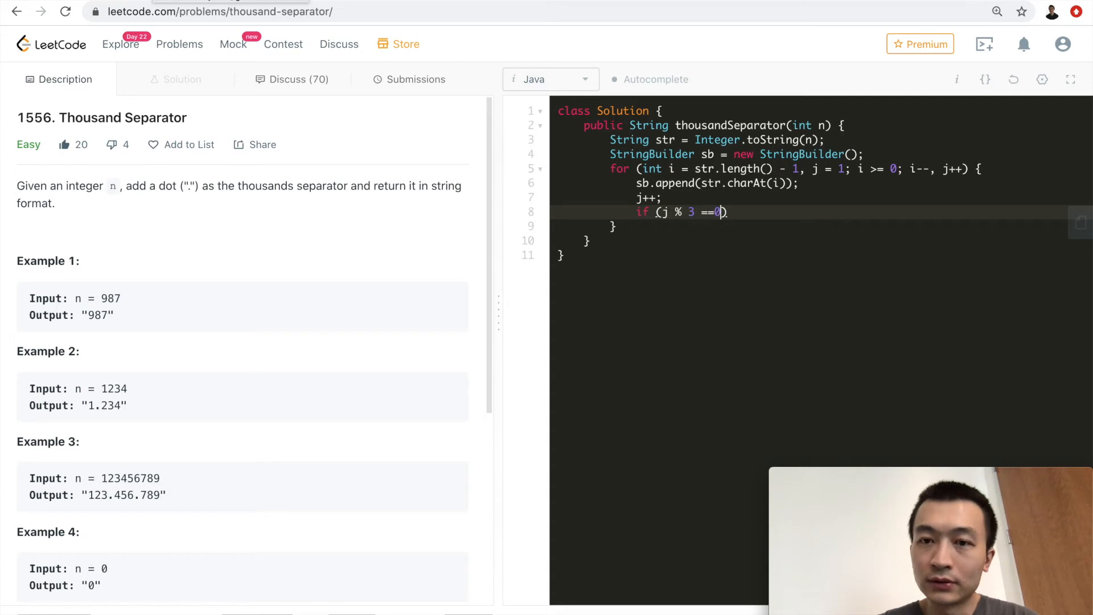
{"action": "type", "text": "{"}
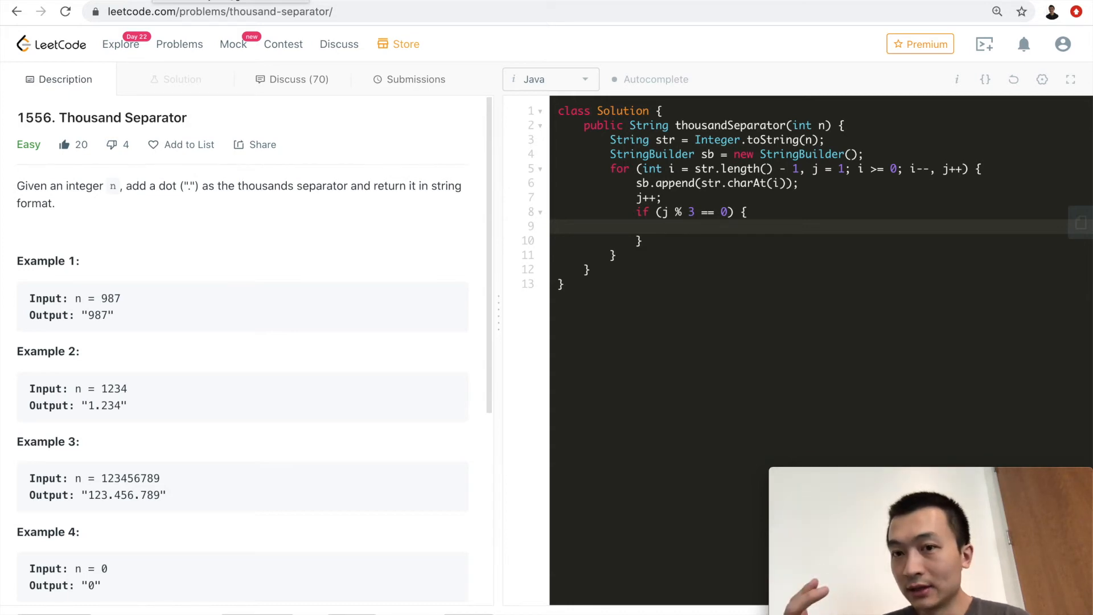
{"action": "type", "text": "sba."}
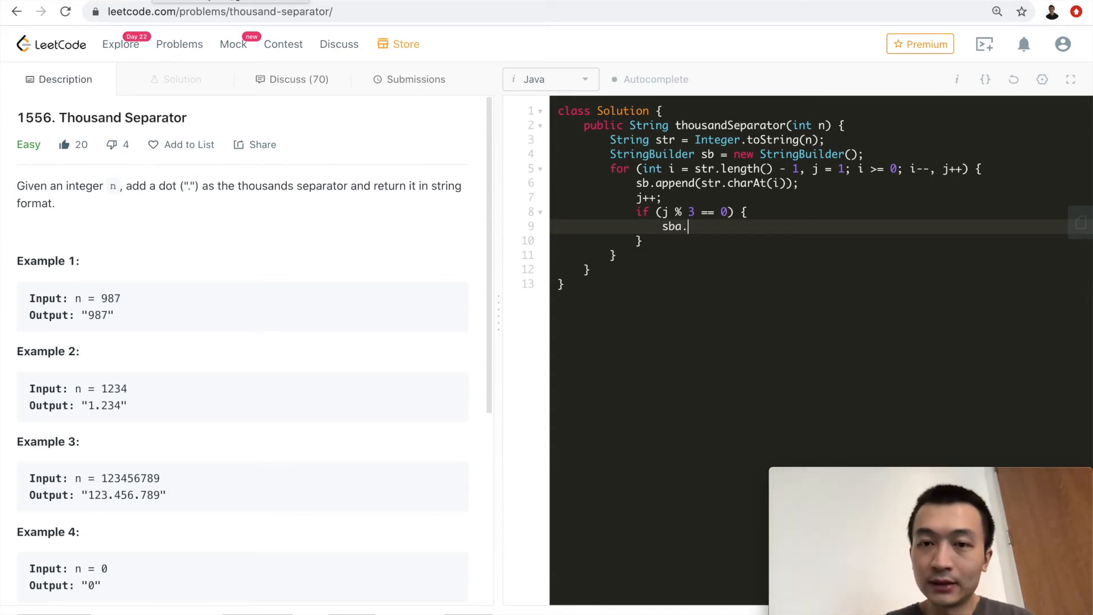
{"action": "type", "text": "append()"}
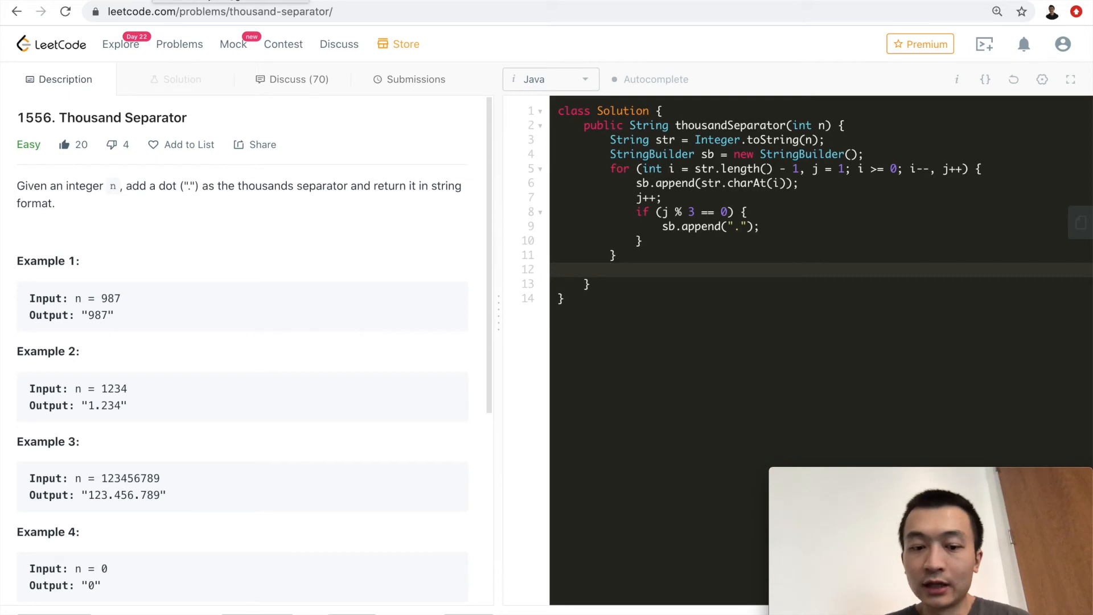
After the loop, declare String result = sb.reverse().toString().
{"action": "type", "text": "String result ="}
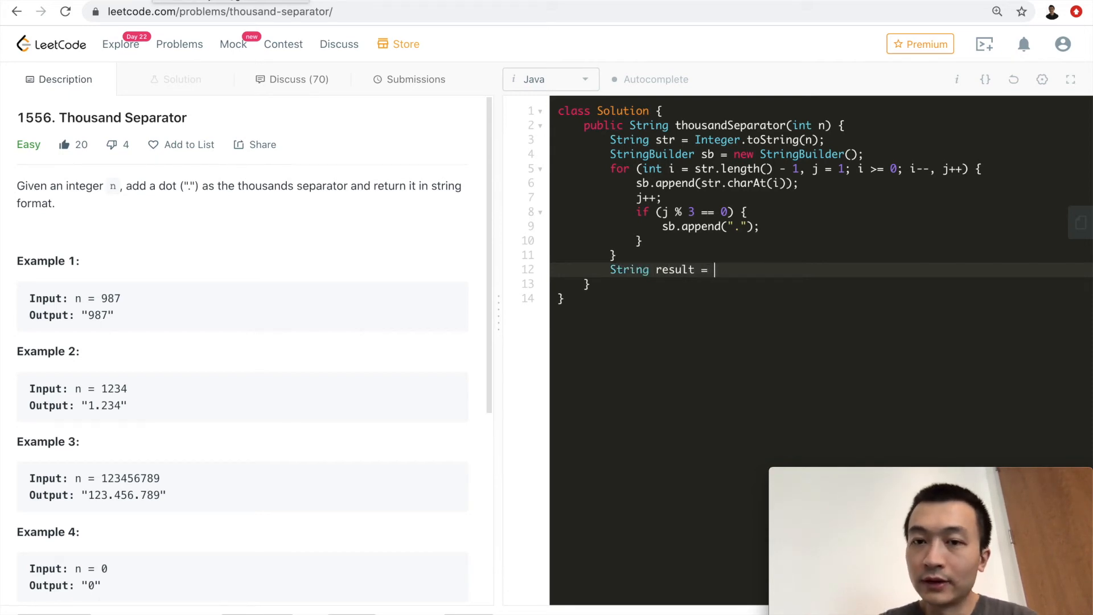
{"action": "mouse_move", "coordinate": [784, 216]}
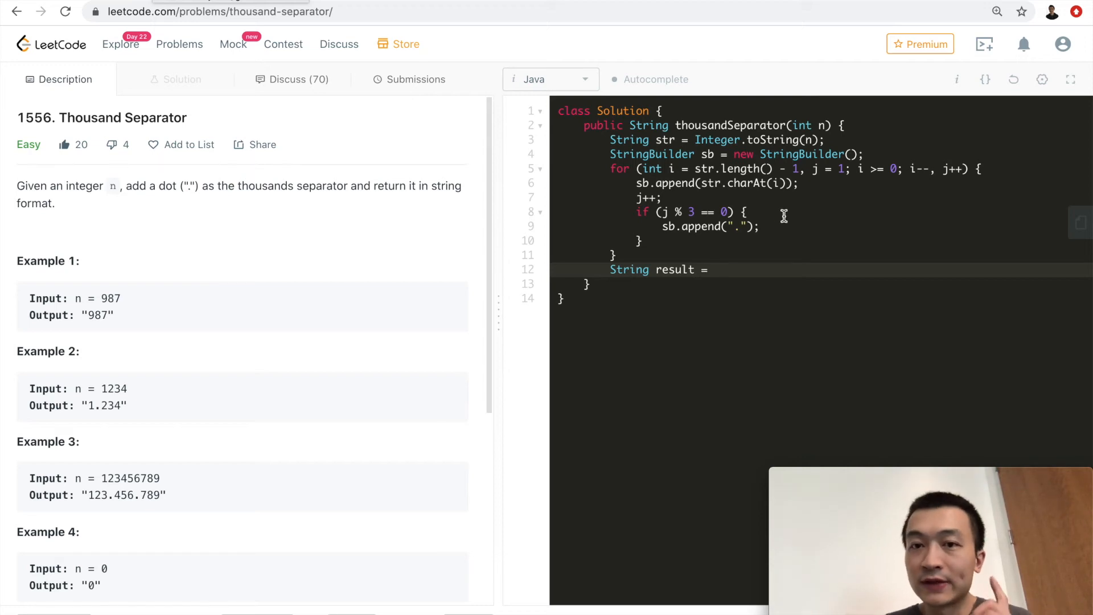
{"action": "mouse_move", "coordinate": [123, 389]}
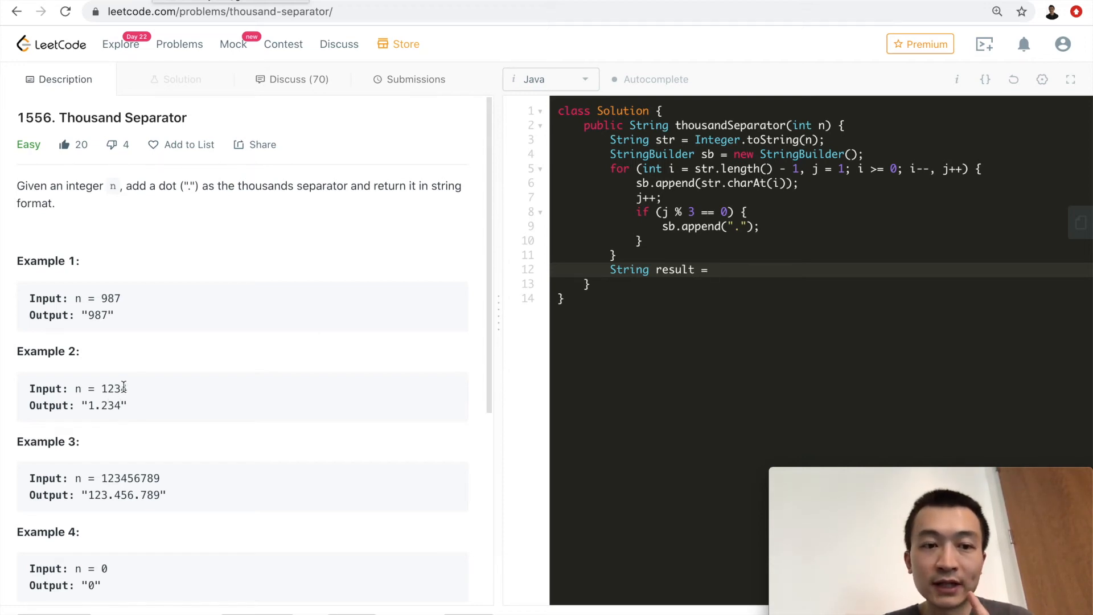
{"action": "double_click", "coordinate": [123, 389]}
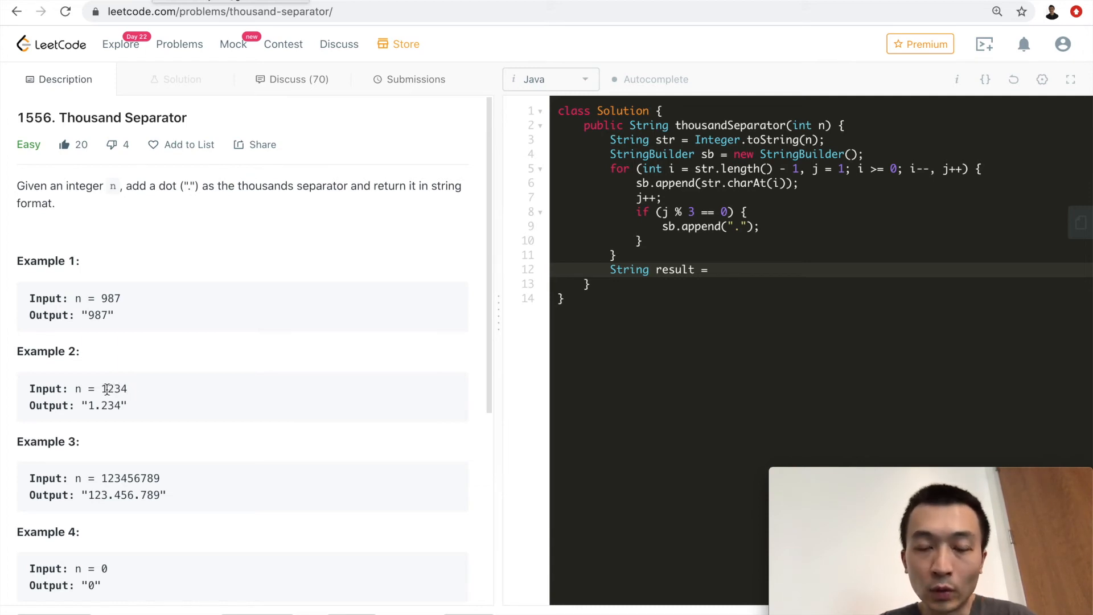
{"action": "type", "text": "sb"}
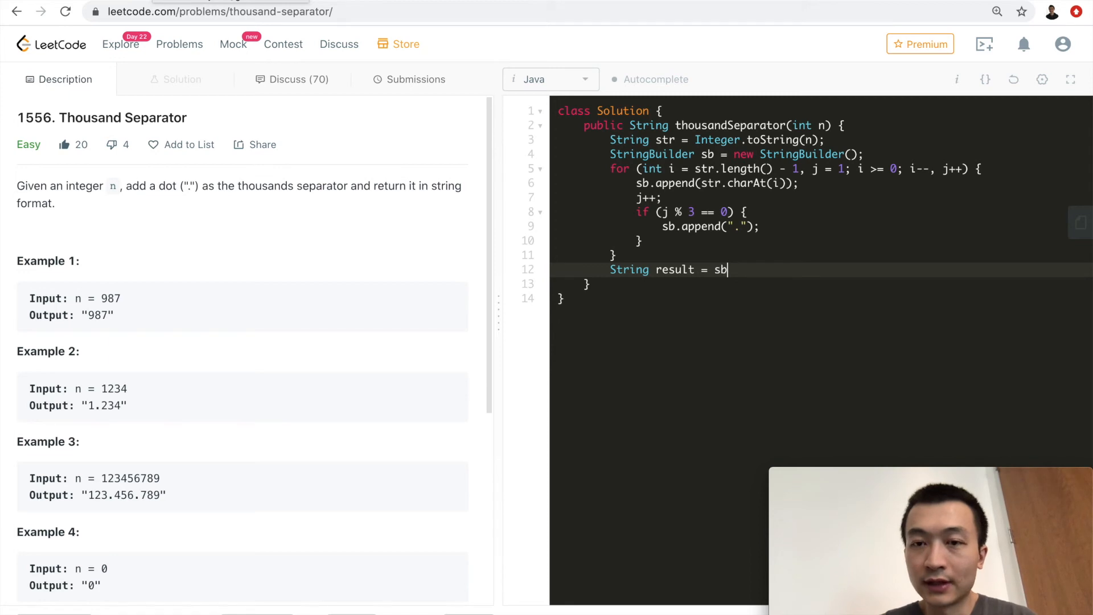
{"action": "type", "text": ".reverse()"}
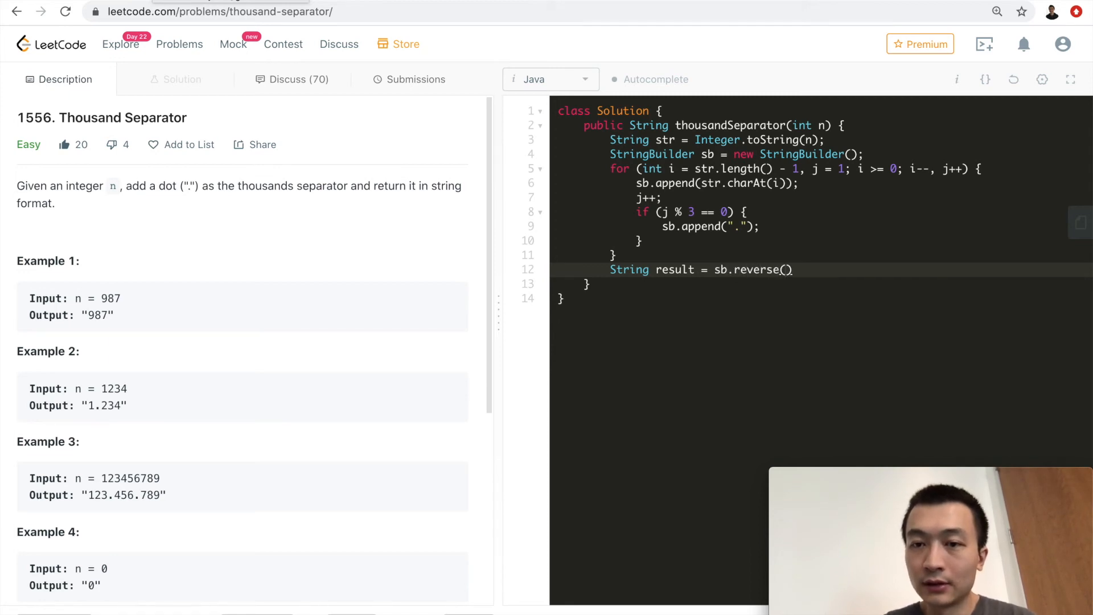
{"action": "type", "text": ",to"}
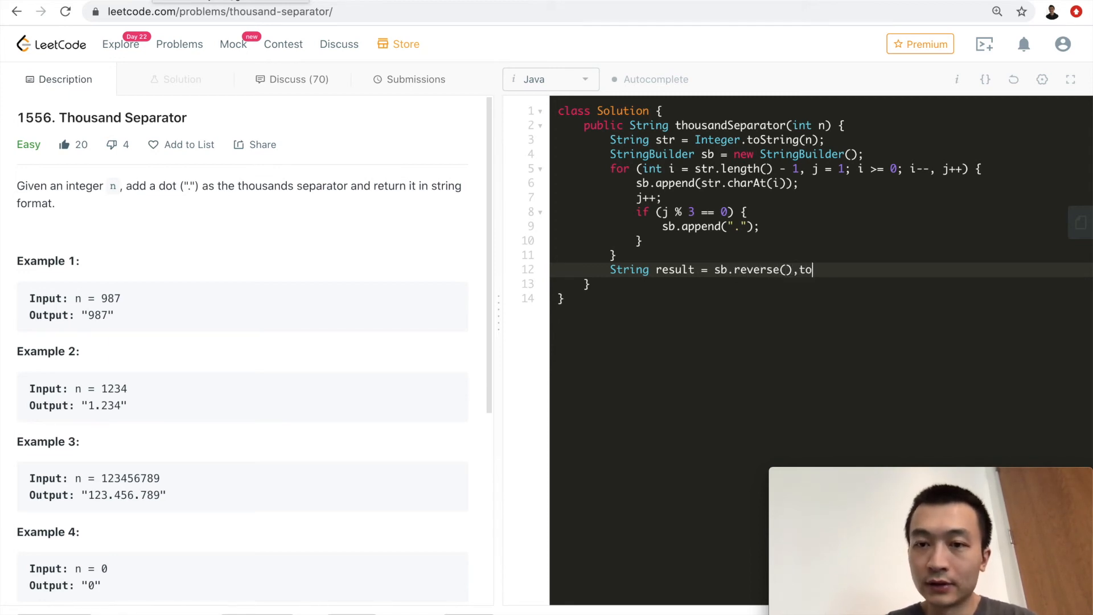
{"action": "type", "text": "S"}
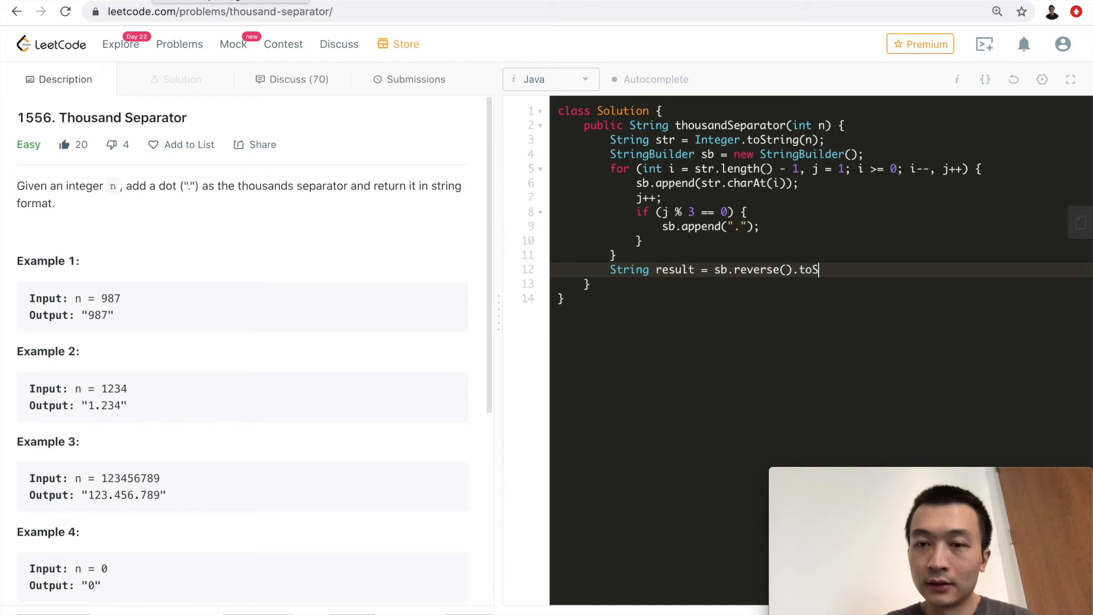
{"action": "type", "text": "tring();"}
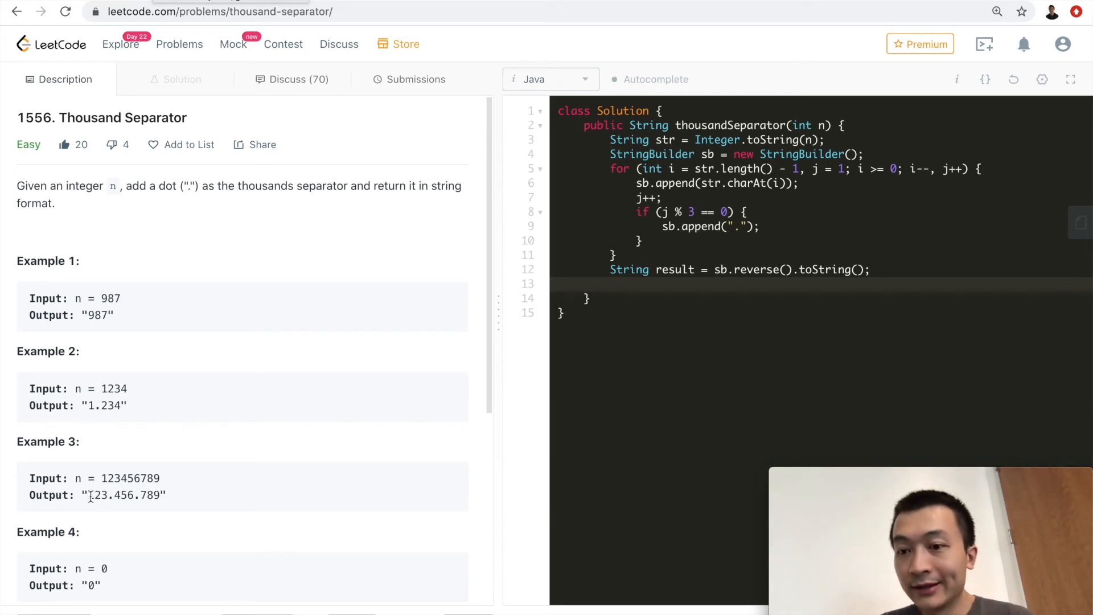
{"action": "mouse_move", "coordinate": [767, 290]}
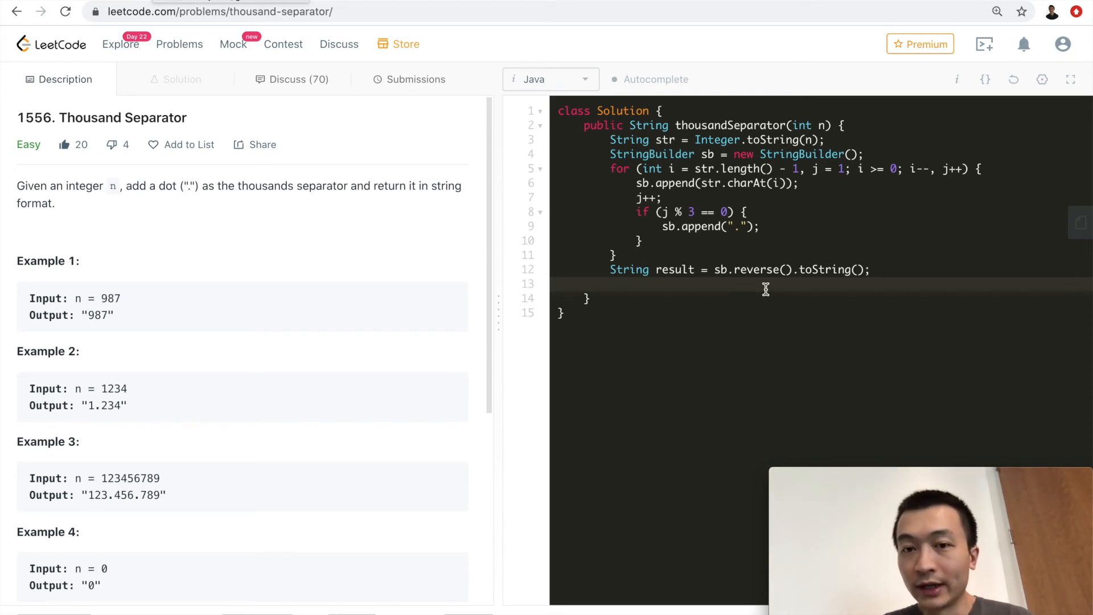
If result starts with '.', set result = result.substring(1), then return result.
{"action": "type", "text": "if (result.charAt(0"}
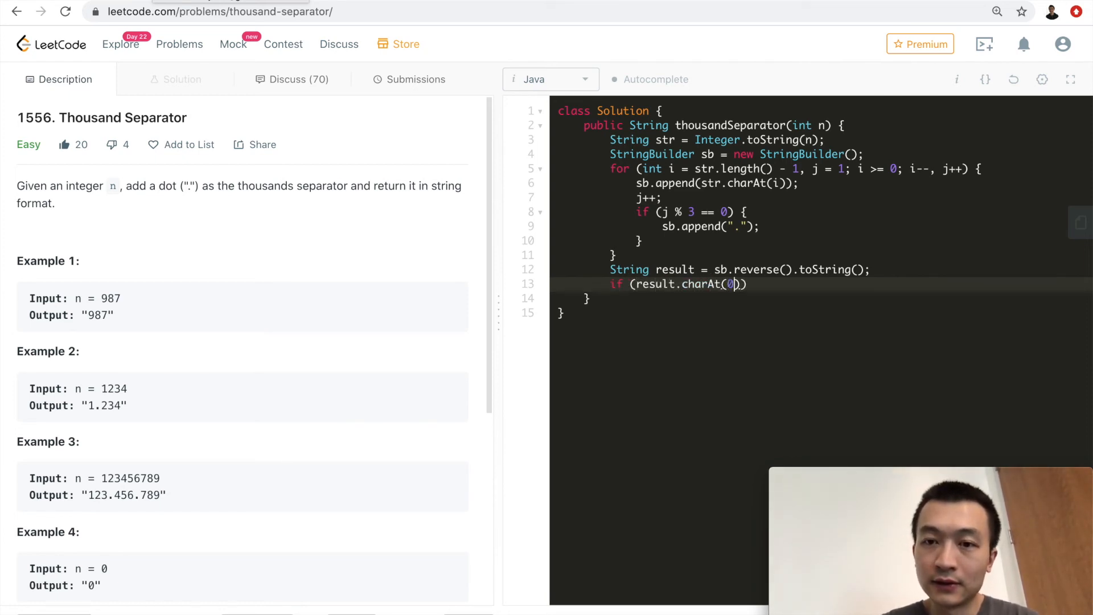
{"action": "type", "text": "== ''"}
{"action": "type", "text": "result."}
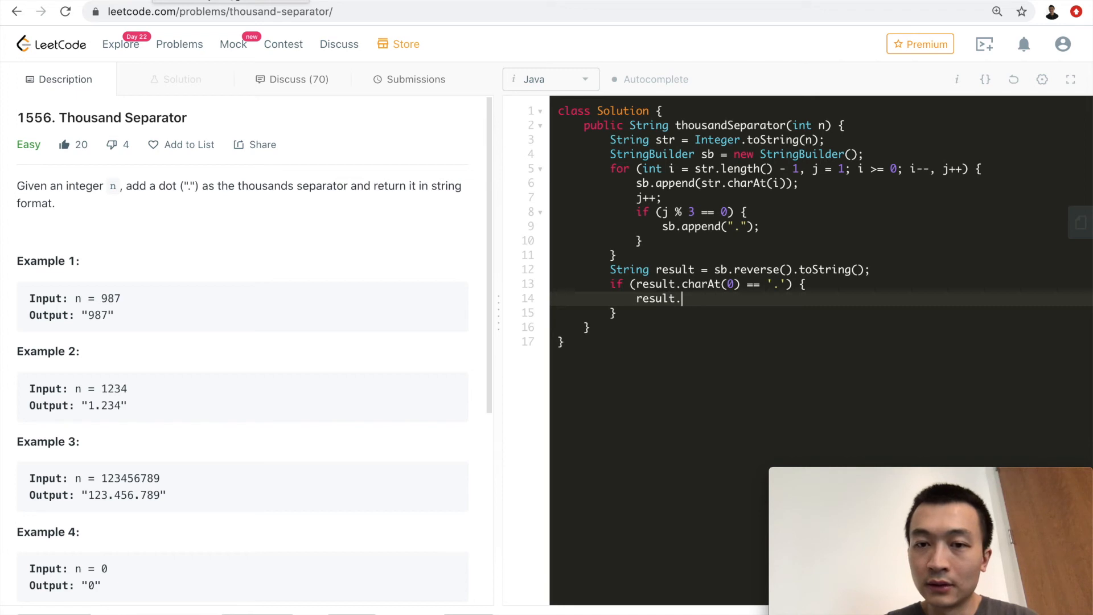
{"action": "type", "text": "= result"}
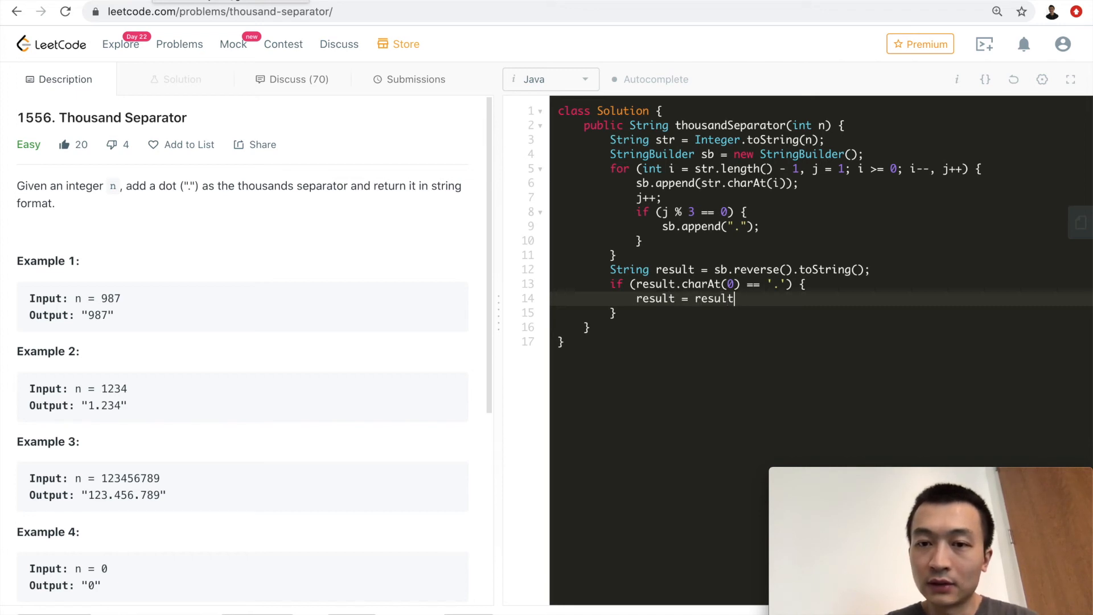
{"action": "type", "text": ".substring"}
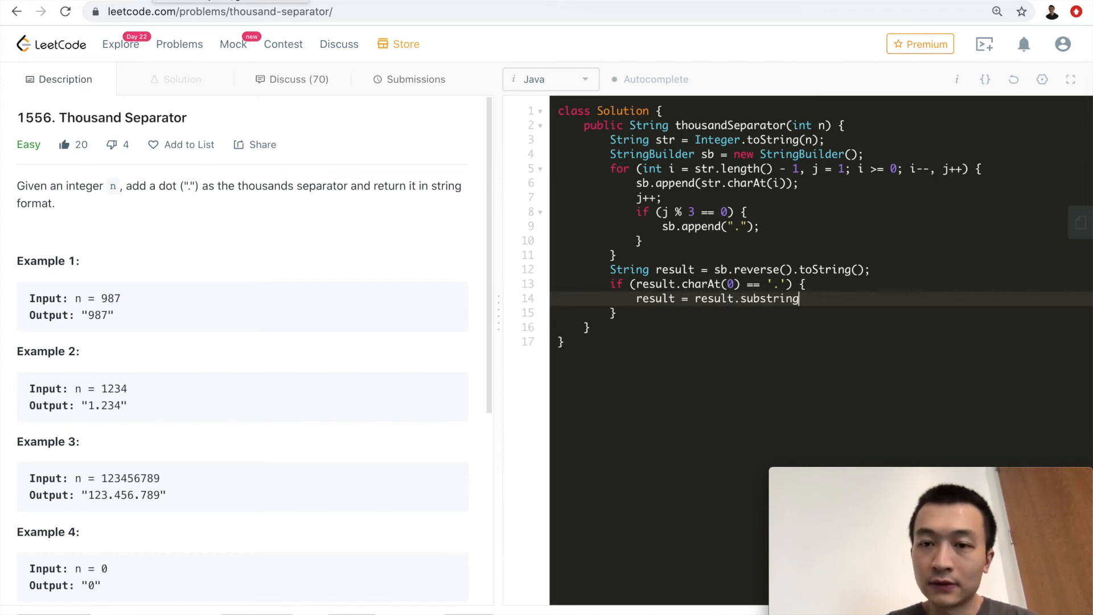
{"action": "type", "text": "(1);"}
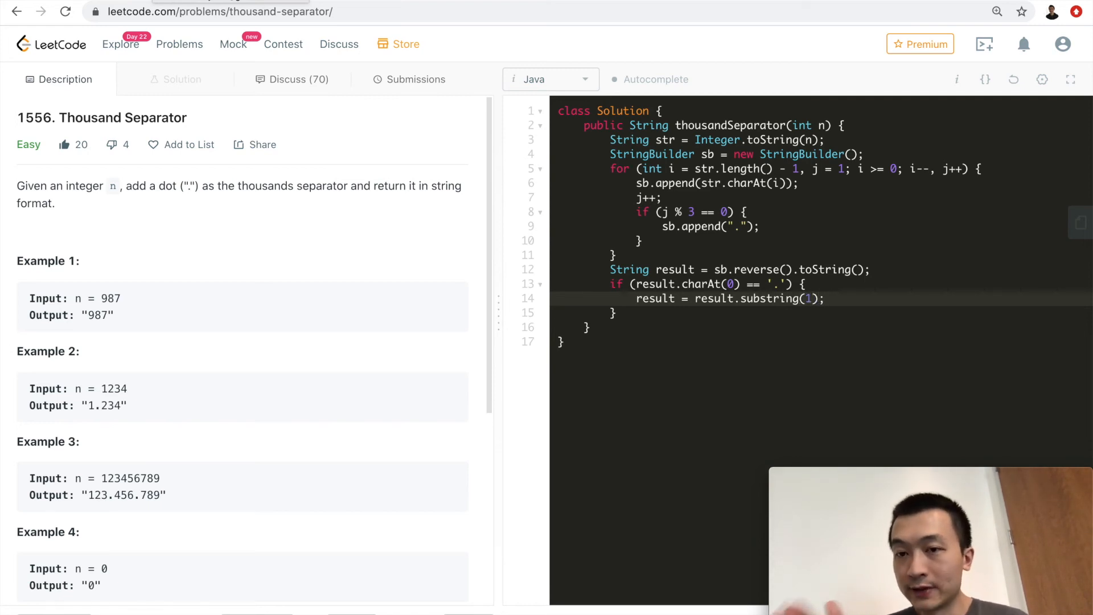
{"action": "type", "text": "ret"}
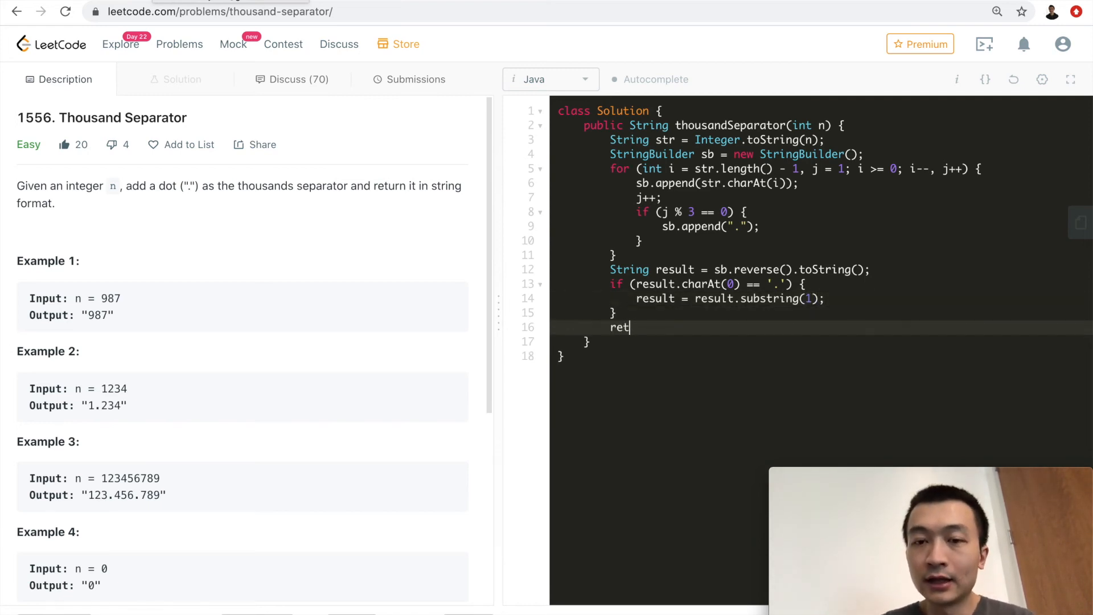
{"action": "type", "text": "urn resultl"}
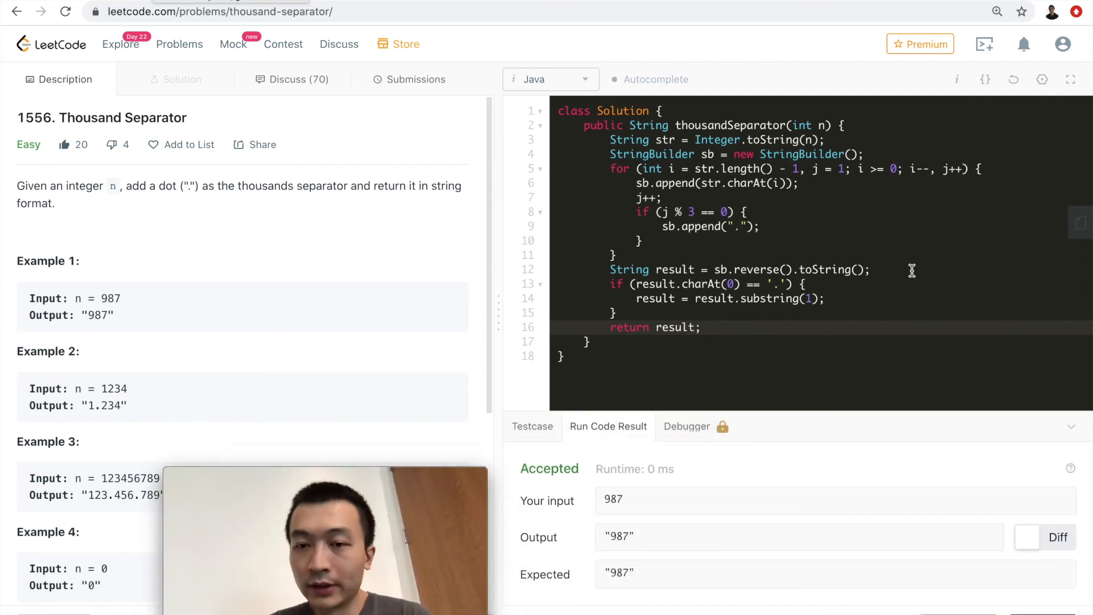
{"action": "mouse_move", "coordinate": [970, 526]}
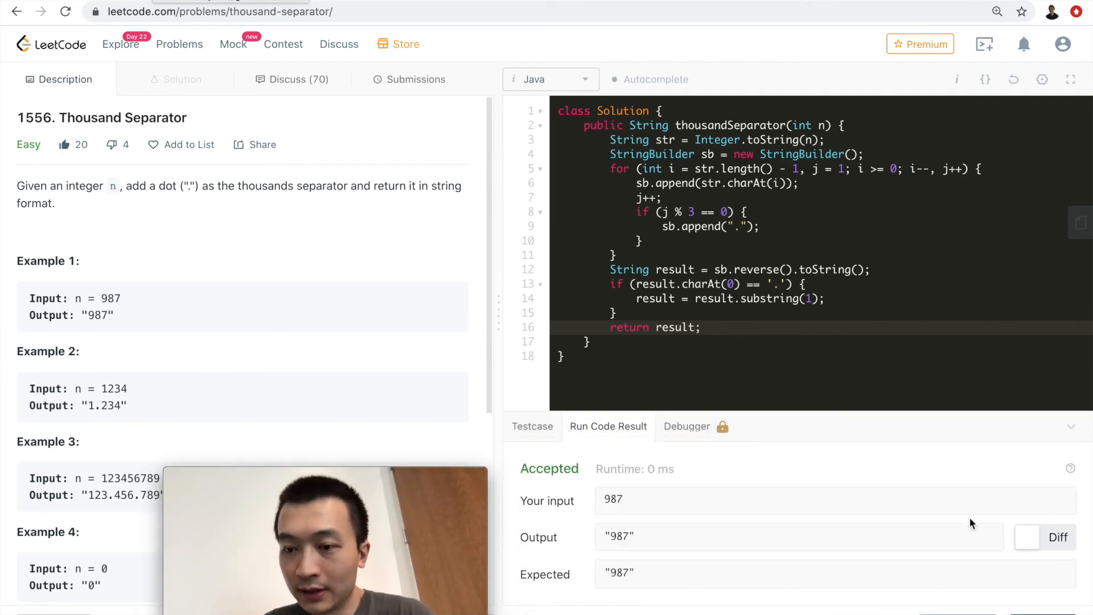
Submit the solution for full judging, then go back to the Description tab.
{"action": "left_click", "coordinate": [416, 79]}
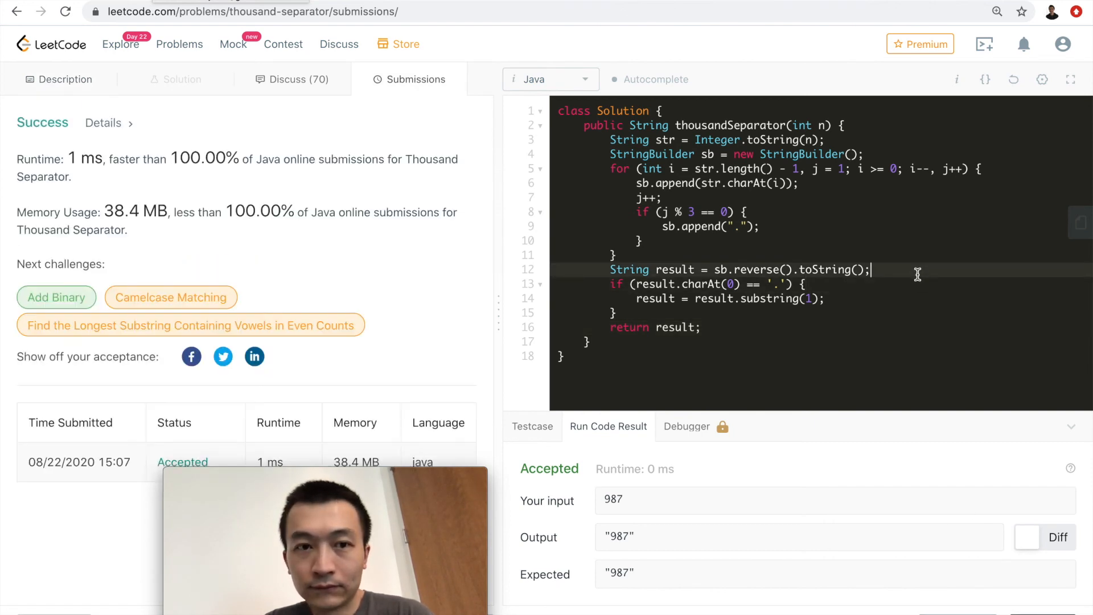
{"action": "left_click", "coordinate": [60, 80]}
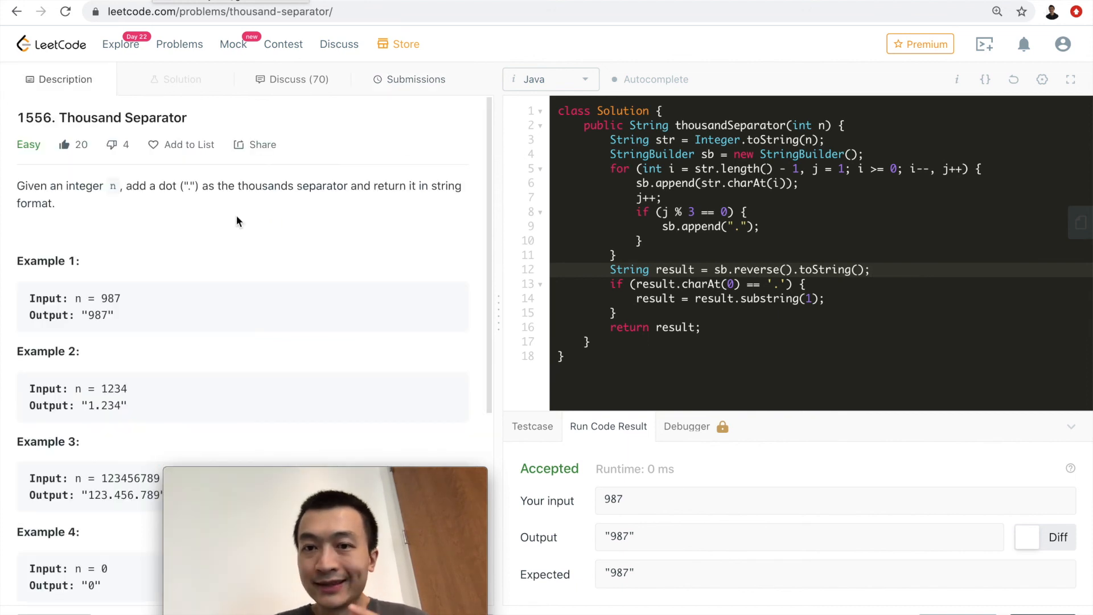